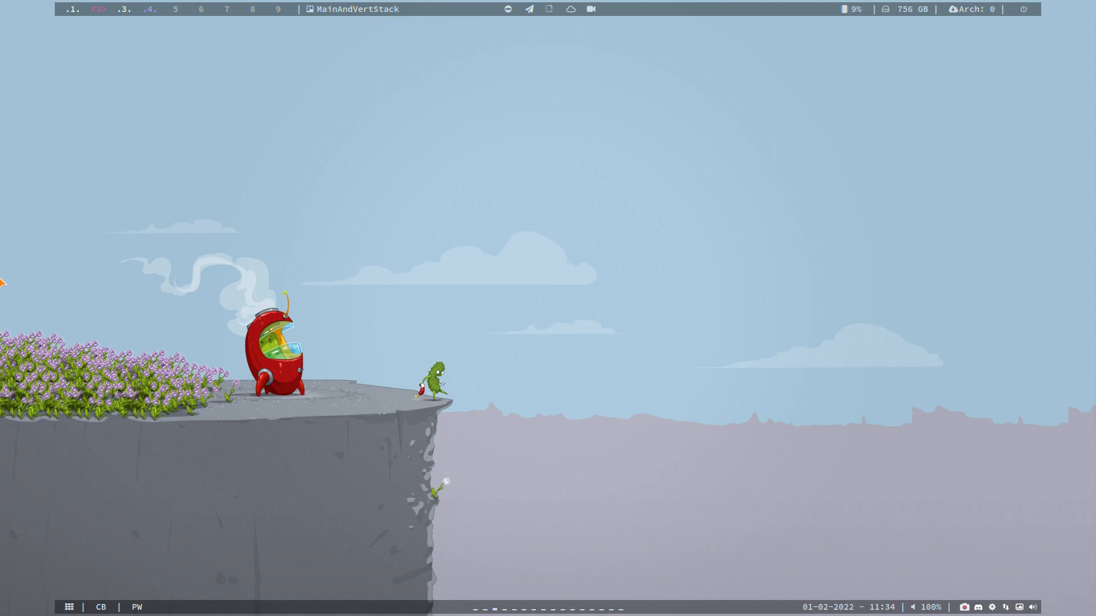
mouse_move(57, 595)
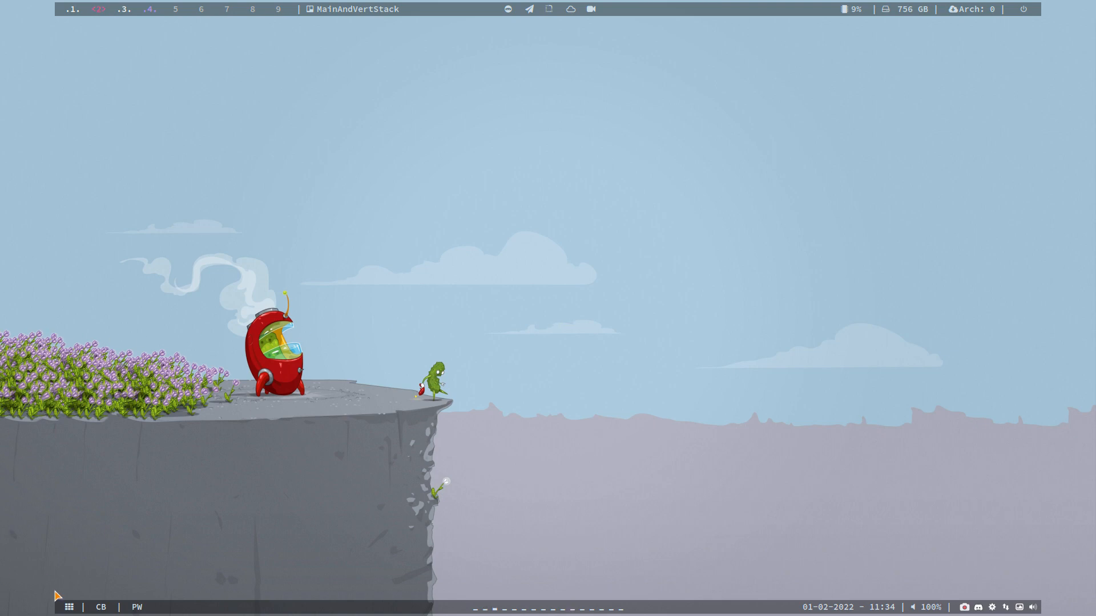
Step: Launch Sublime Text by searching 'sub' in the desktop launcher
text(su)
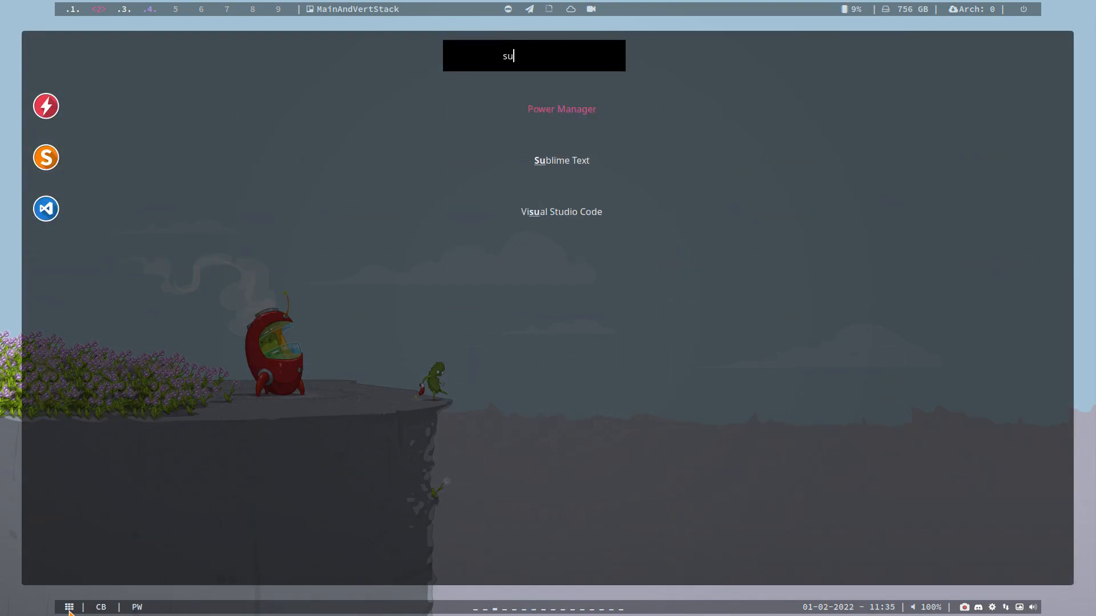
text(b)
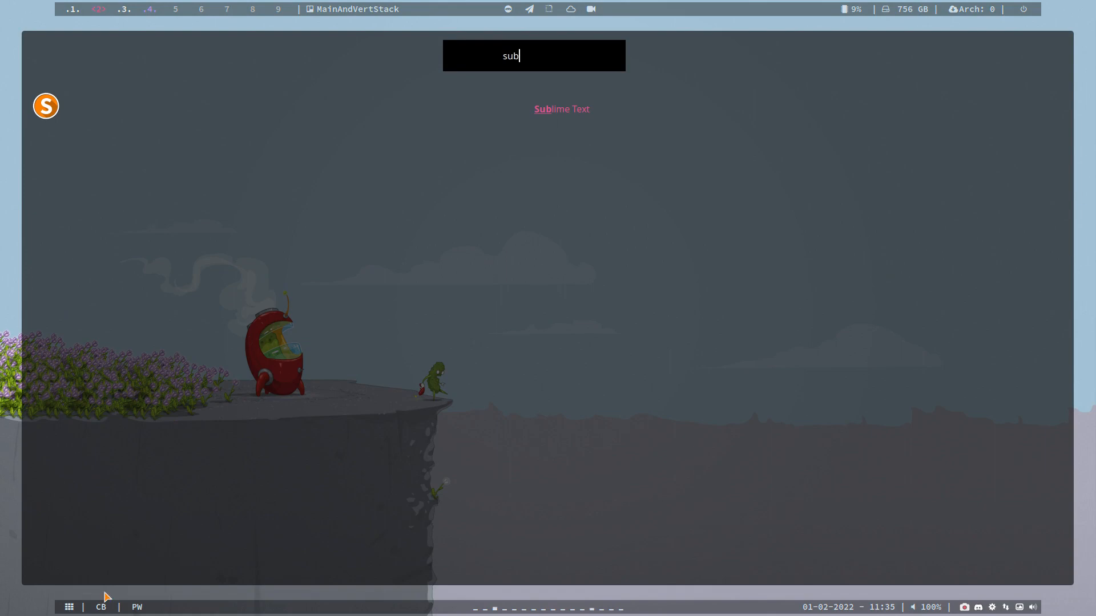
key(Escape)
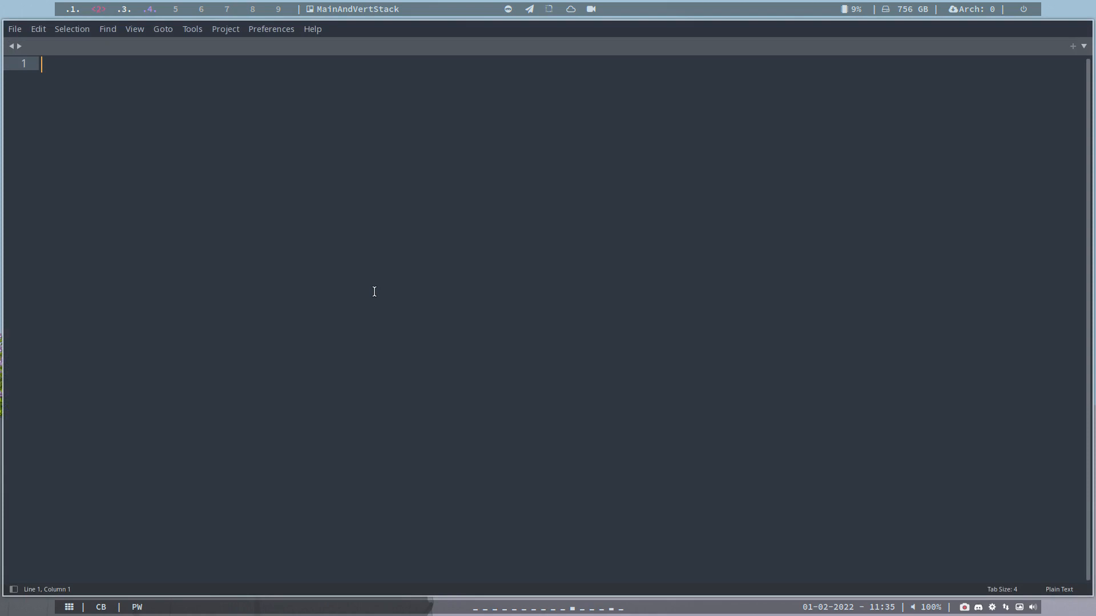
mouse_move(308, 91)
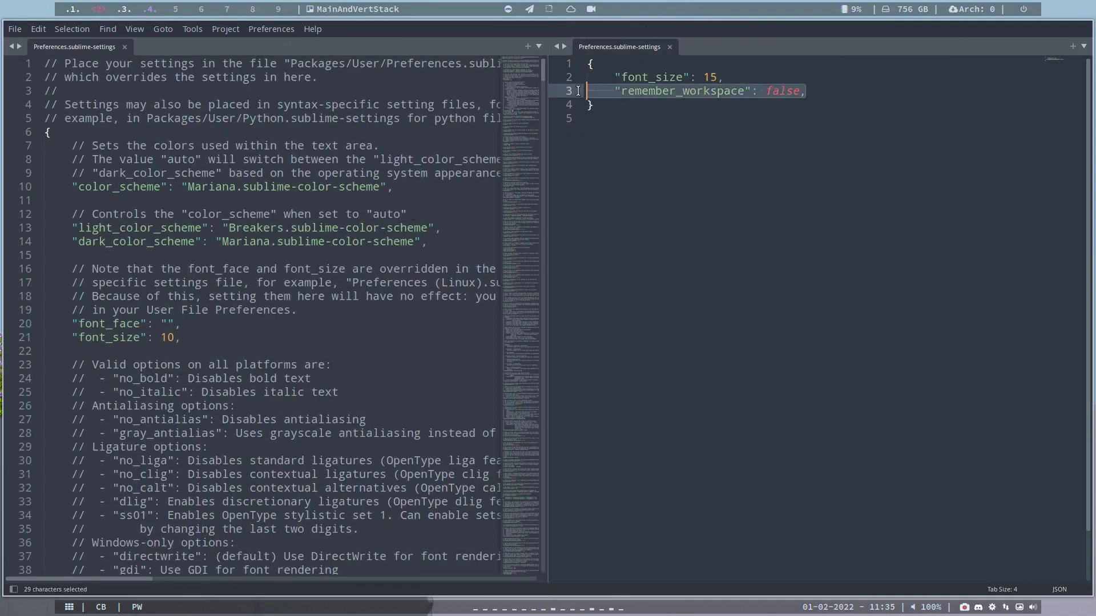
Step: Delete the remember_workspace line from the user settings file
key(Delete)
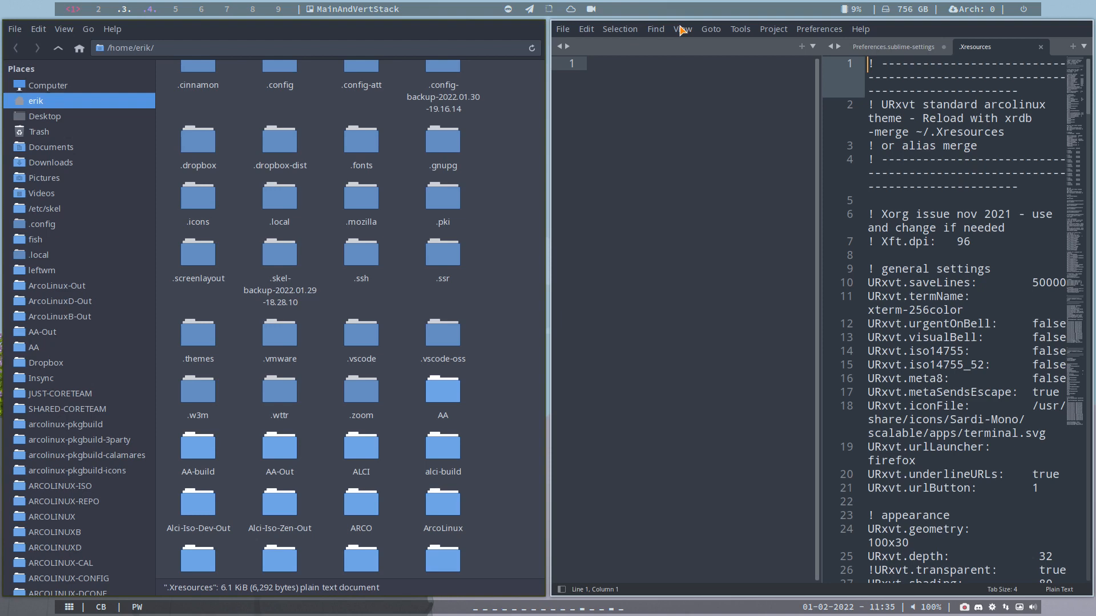
Step: Close the user preferences tab without saving, then reopen .Xresources from Thunar
click(681, 29)
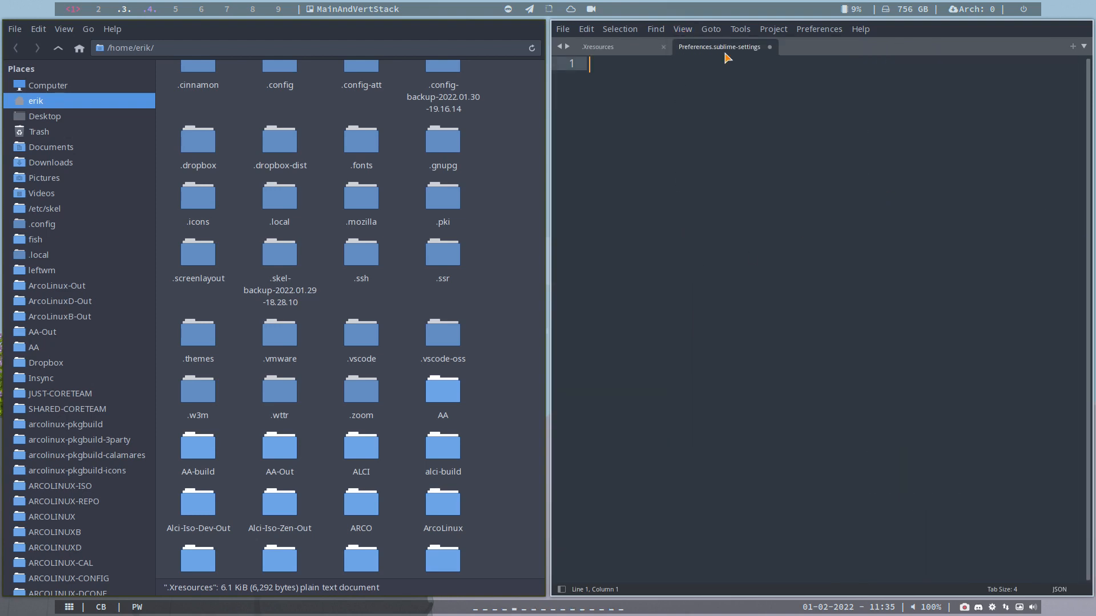
click(768, 47)
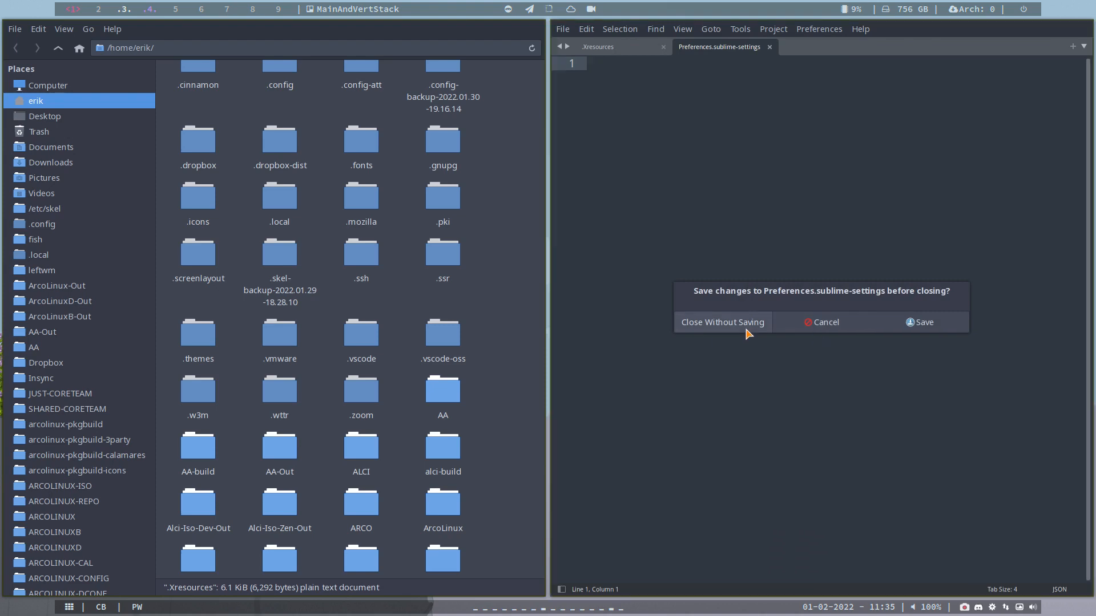
click(721, 321)
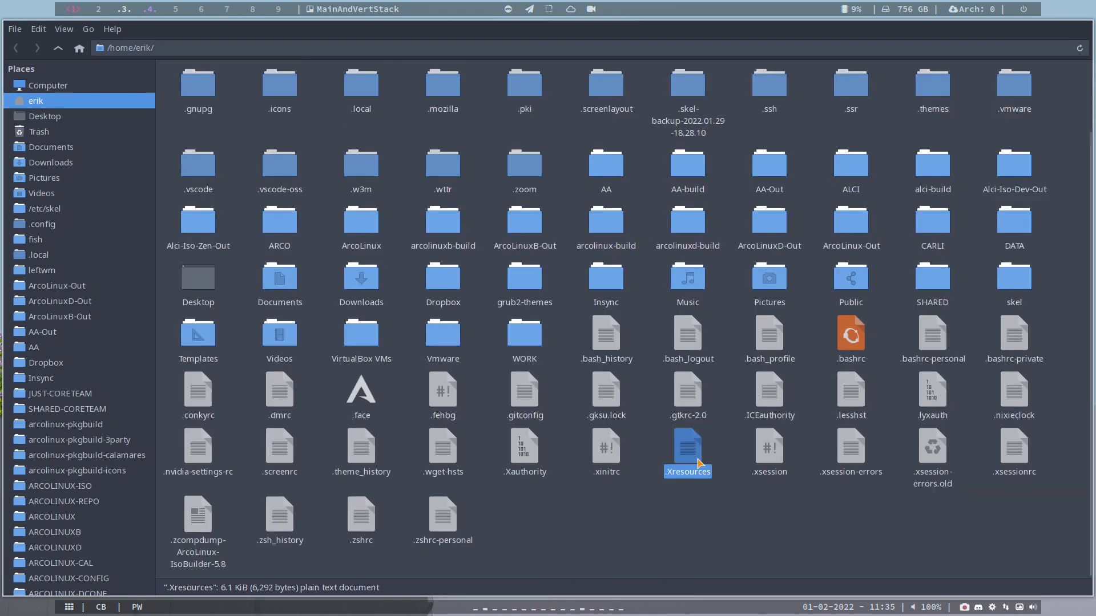
double_click(686, 452)
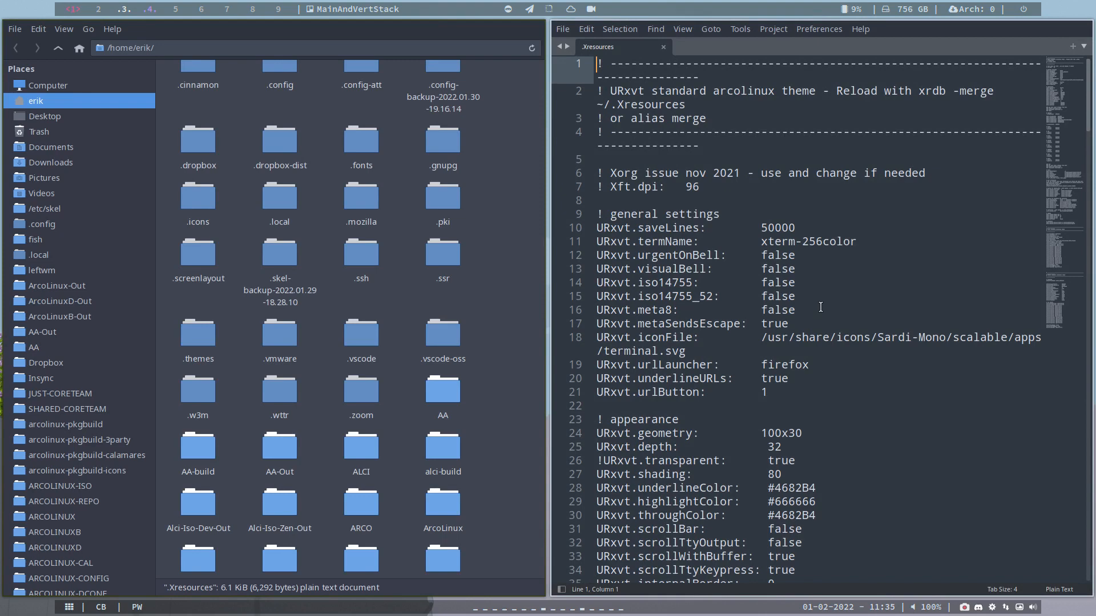
mouse_move(893, 315)
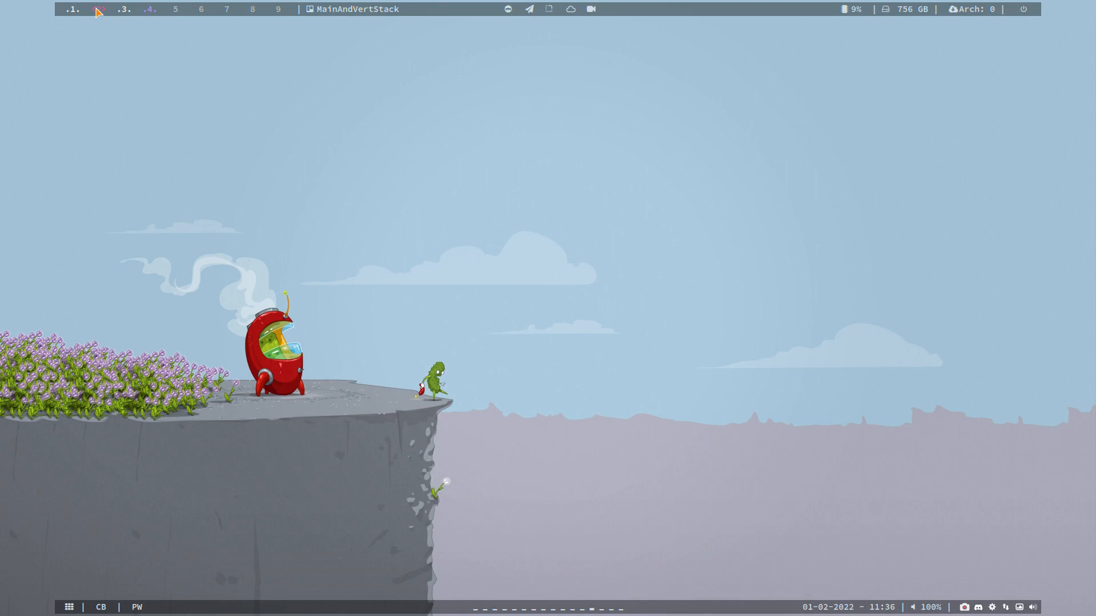
Step: On the file manager's workspace, open .Xresources and .xsession in Sublime Text
click(97, 10)
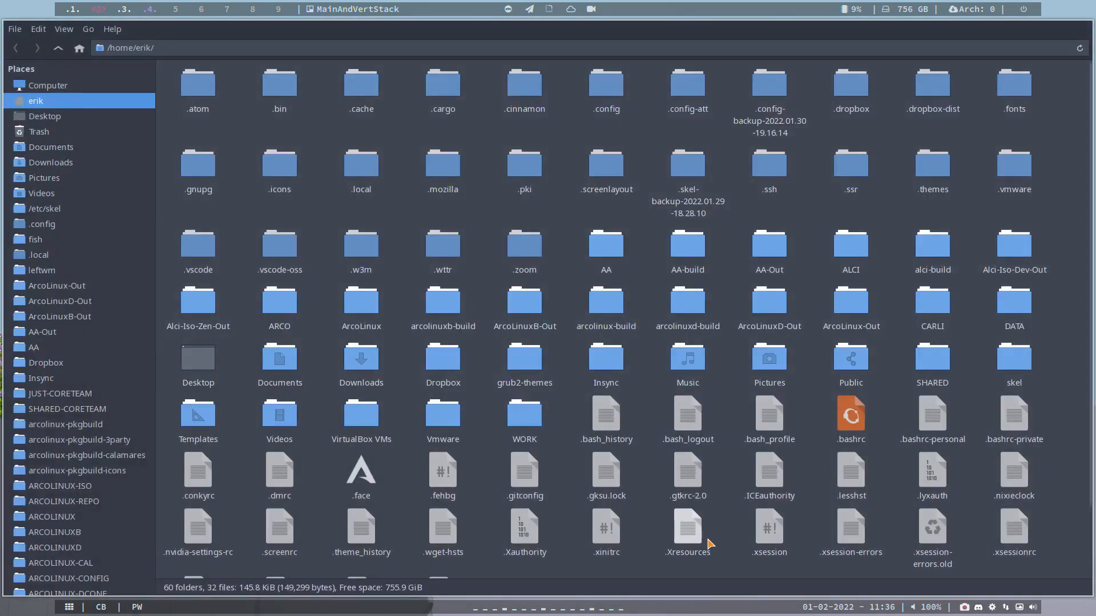
double_click(769, 531)
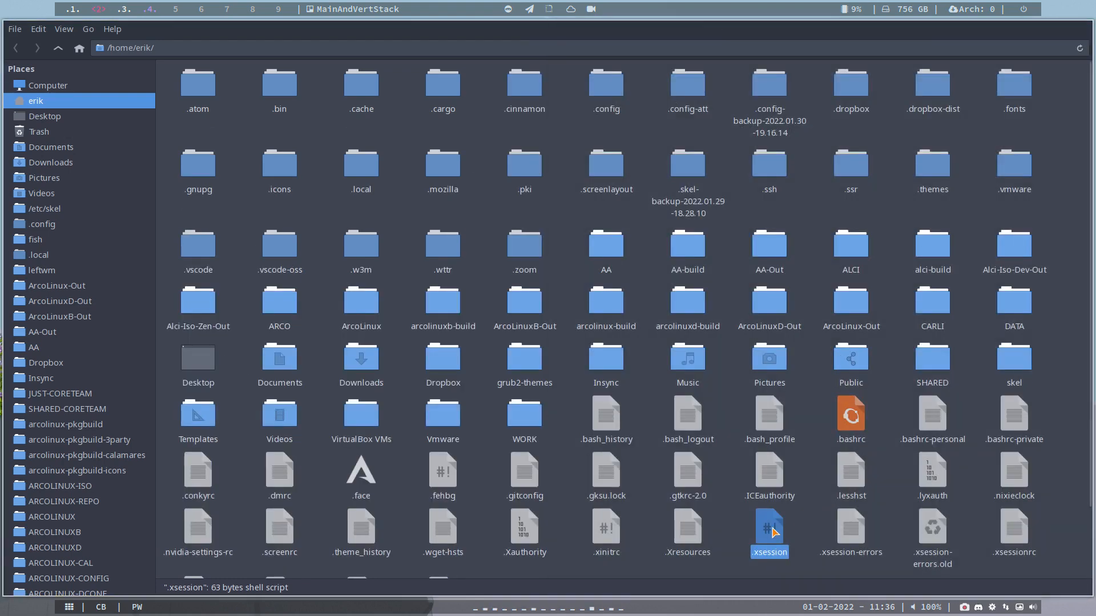
double_click(769, 527)
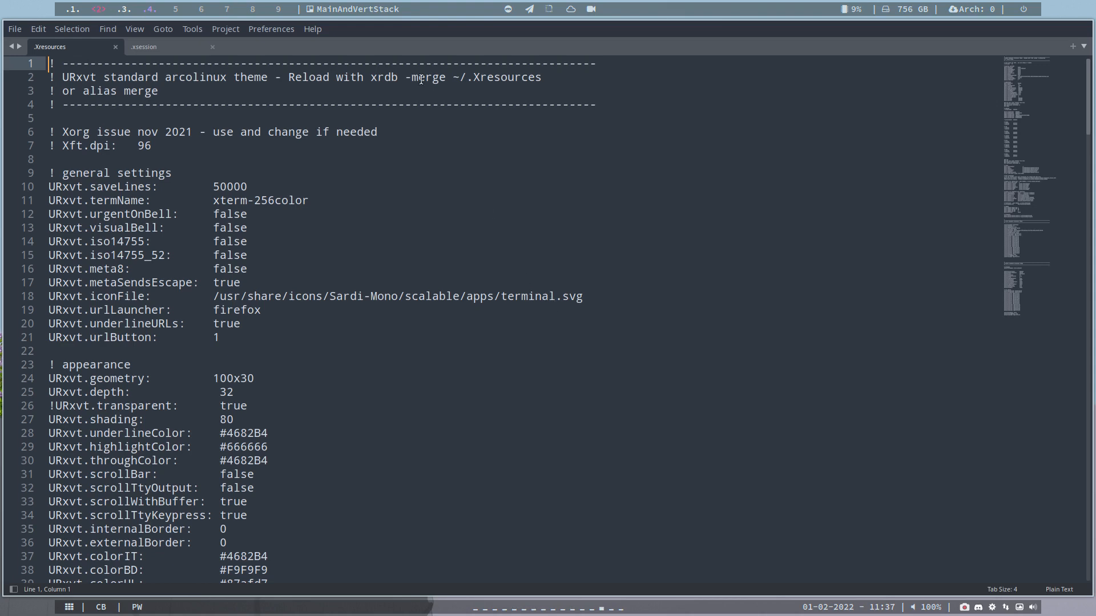
Step: Open Preferences > Settings, showing default preferences beside the user file (font size 15)
click(271, 28)
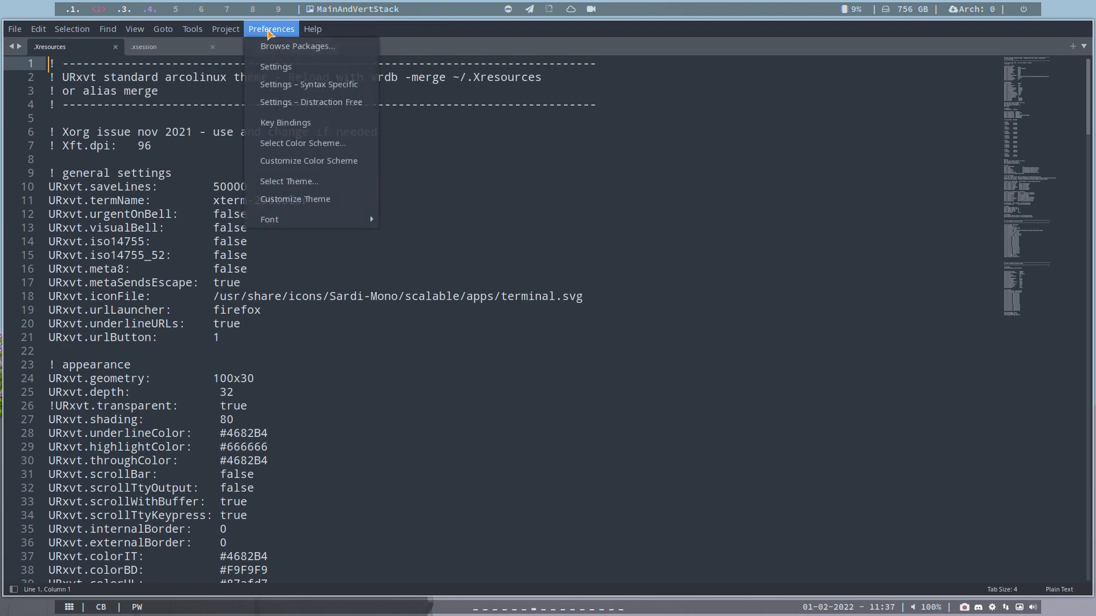
mouse_move(275, 66)
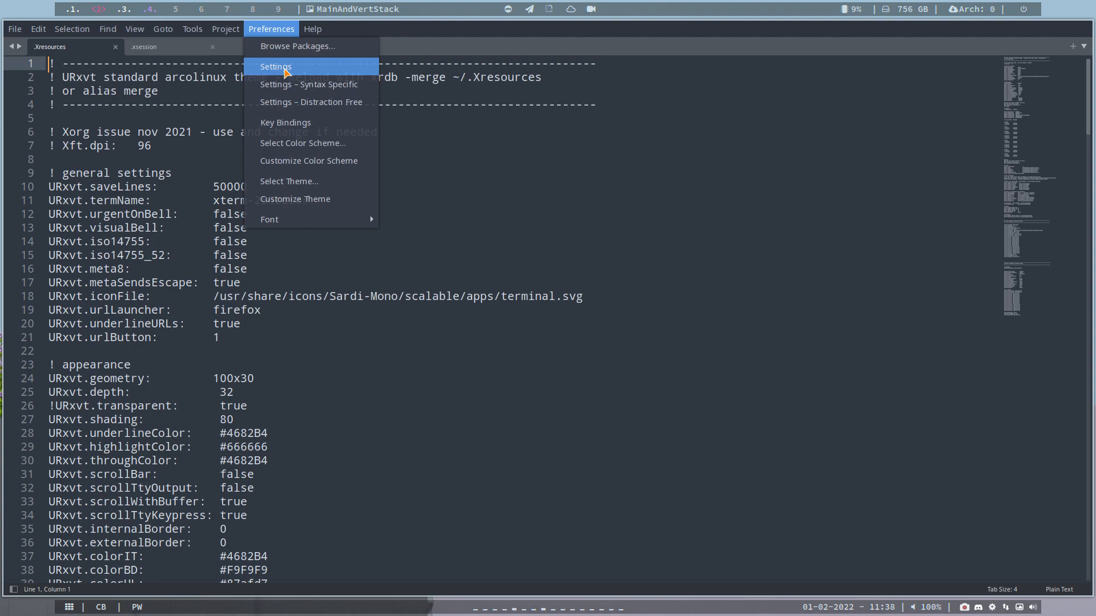
click(275, 66)
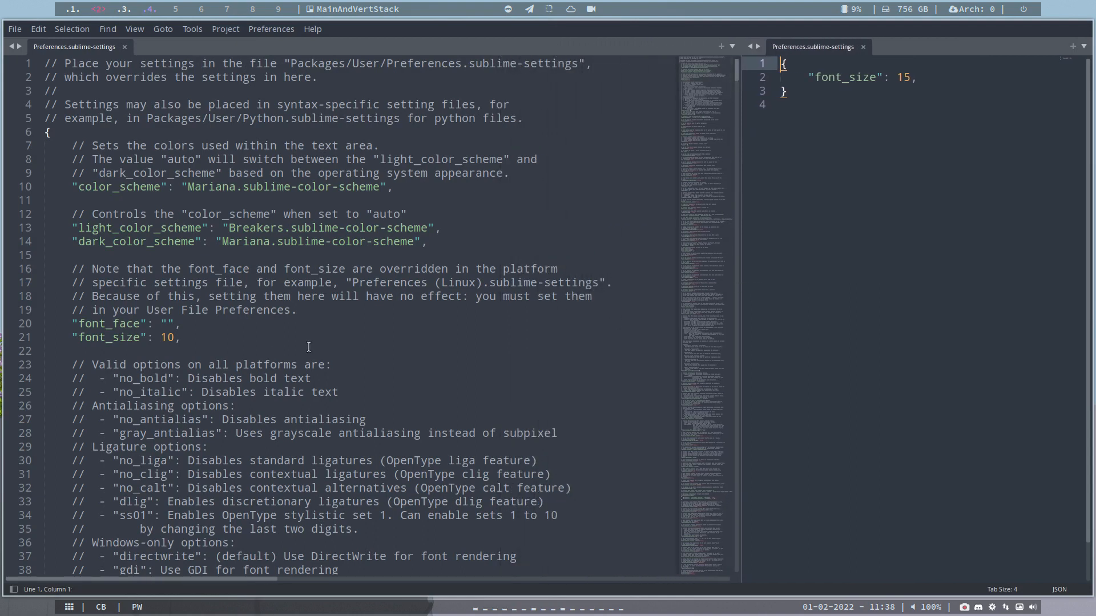
scroll(down, 3)
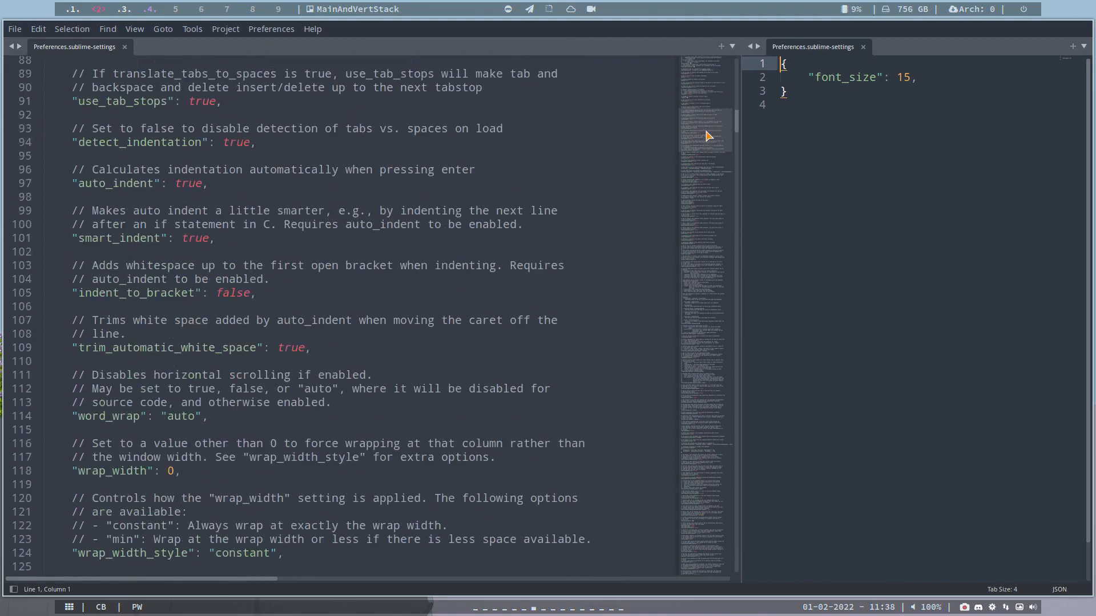
scroll(down, 3)
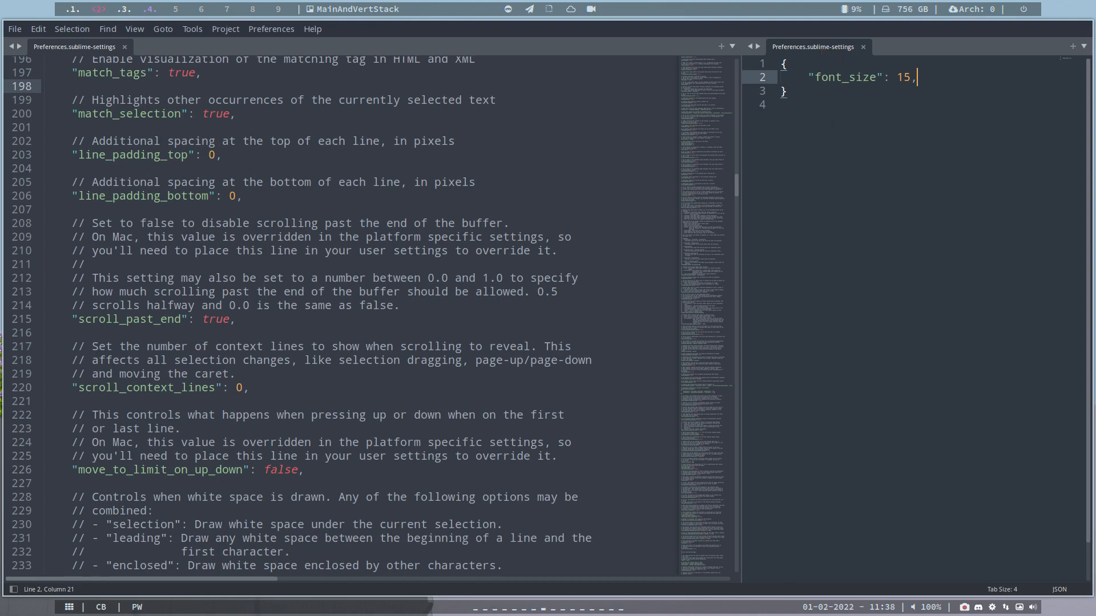
Step: Set the user font_size to 18 after trying 22 and 17
text(22)
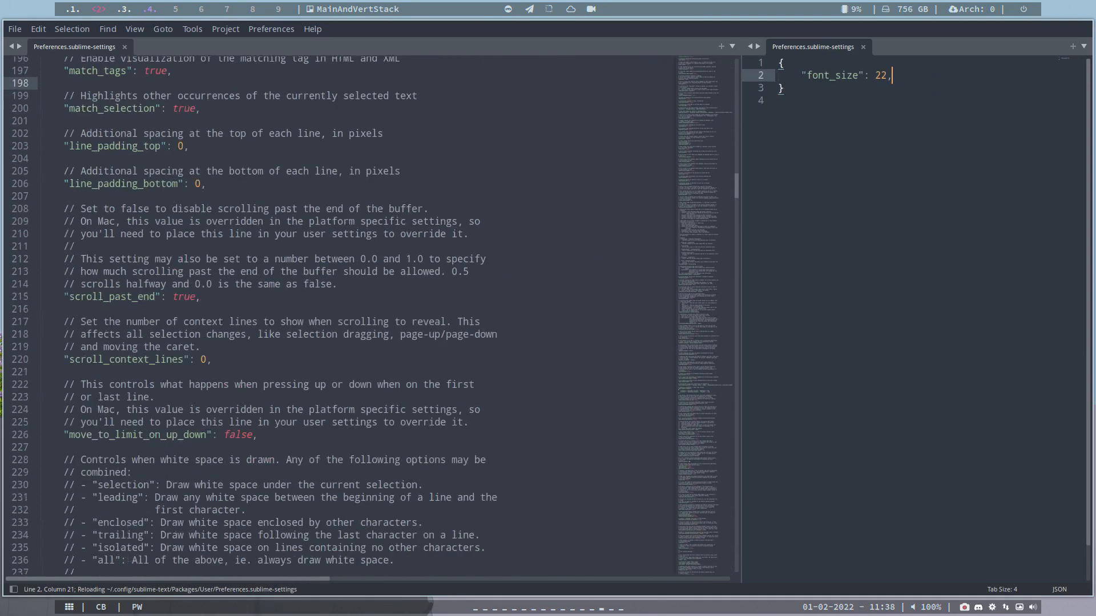
text(17)
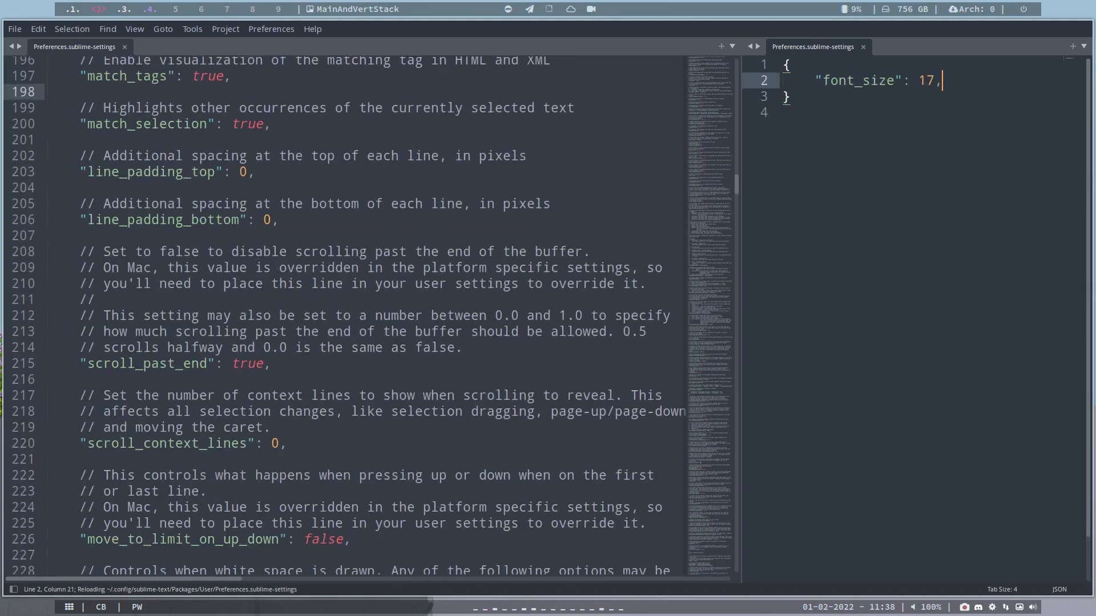
text(8)
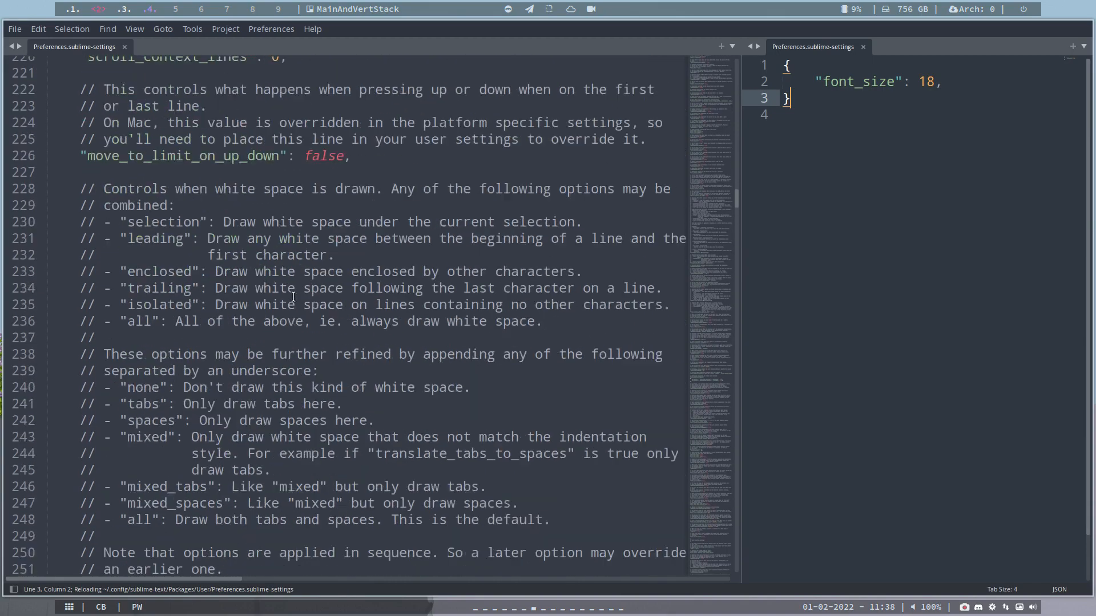
Step: Find and copy the remember_workspace line in the default settings
scroll(down, 3)
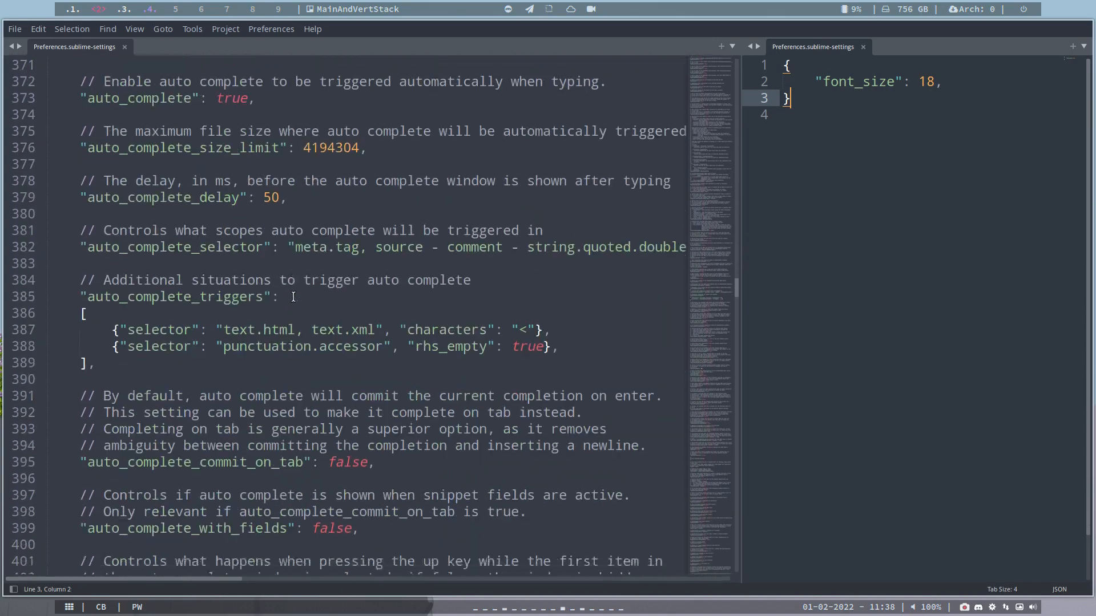
scroll(down, 3)
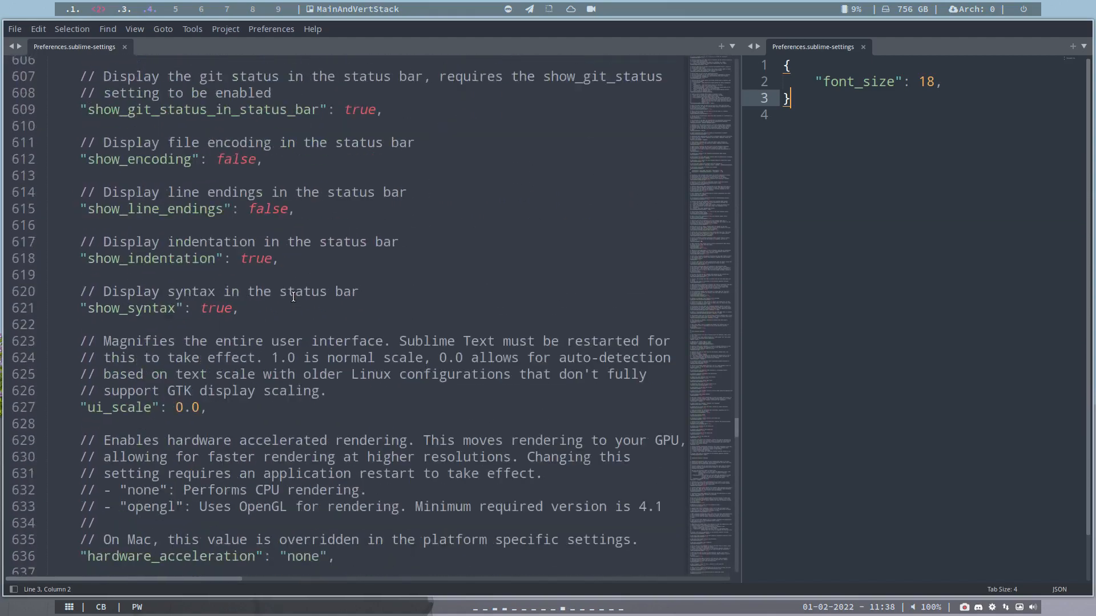
scroll(down, 3)
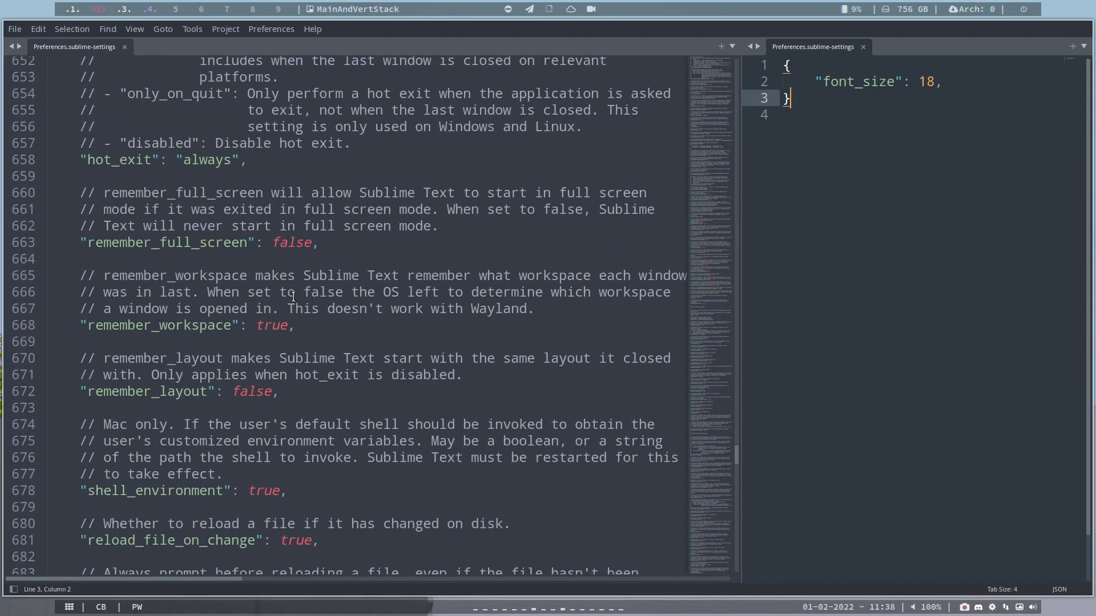
scroll(down, 3)
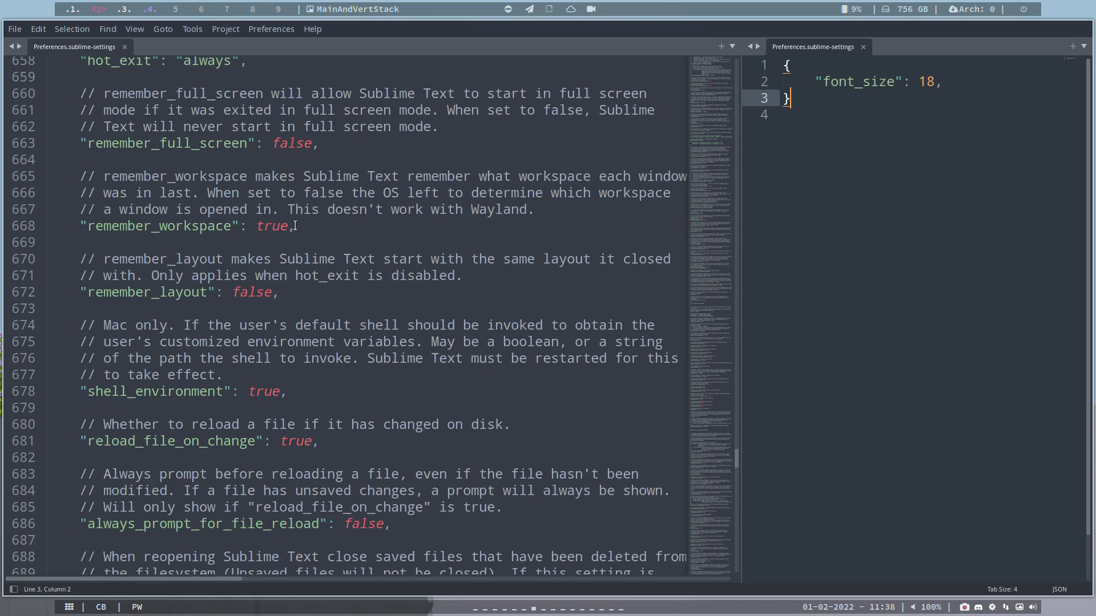
triple_click(187, 226)
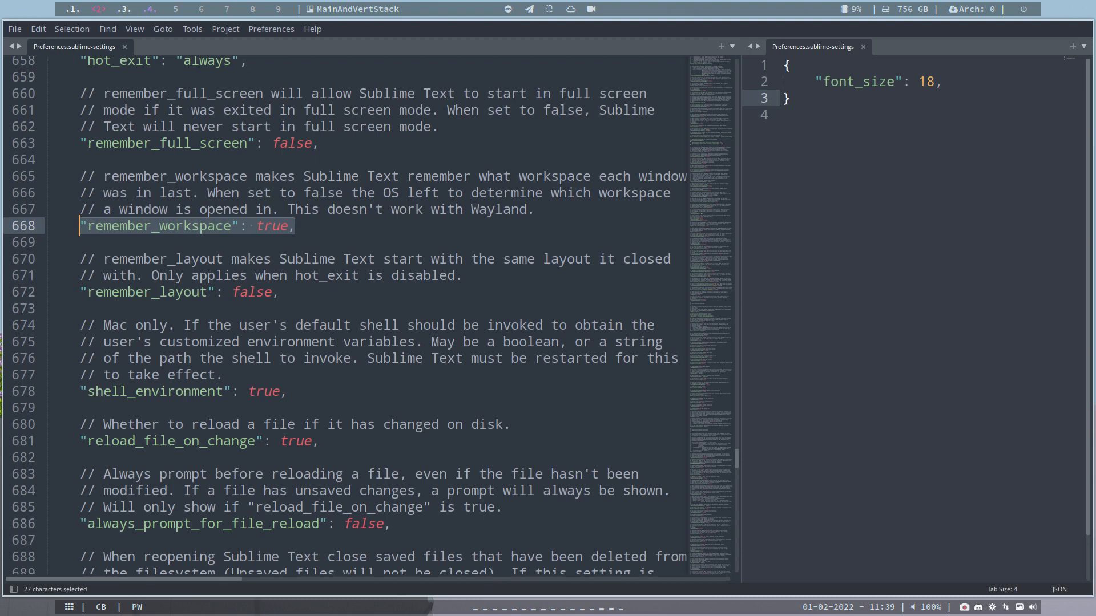
key(ctrl+c)
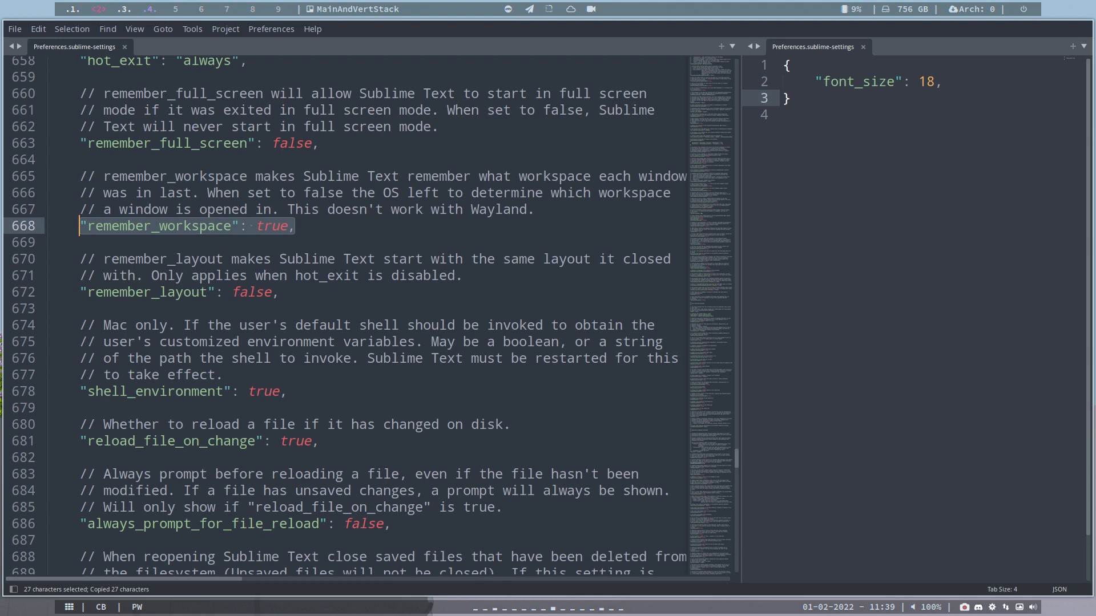
Step: Add "remember_workspace": false below font_size in user settings, save, and quit
click(943, 82)
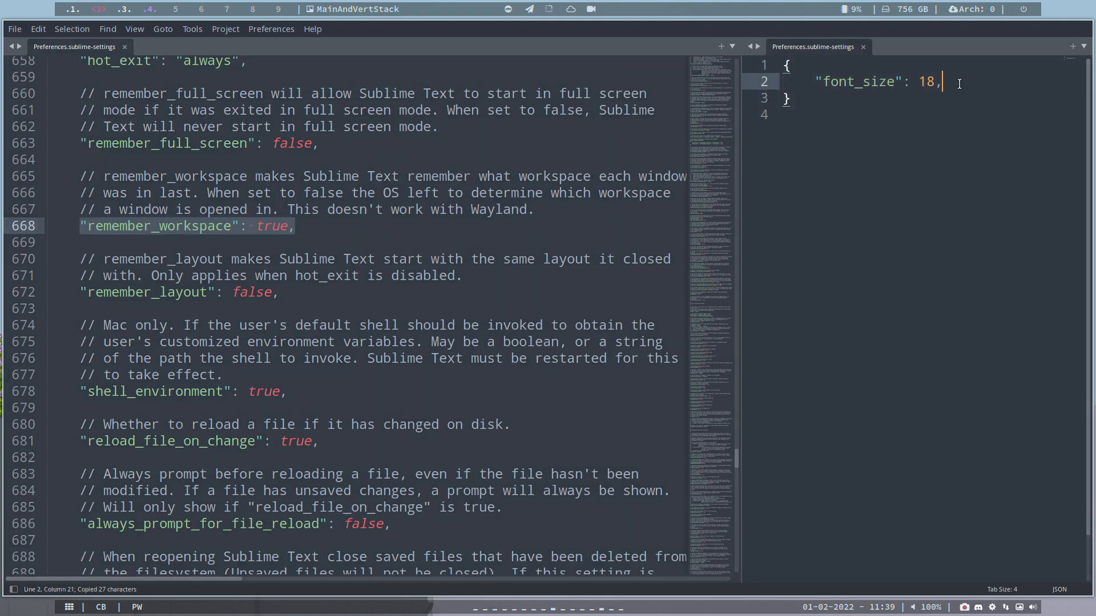
key(enter)
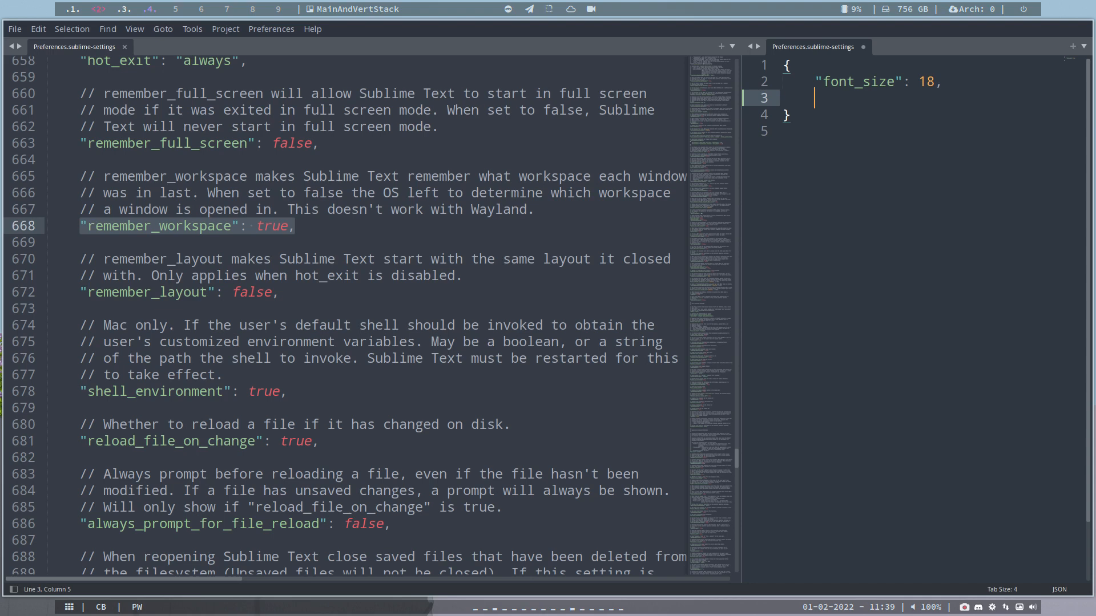
text("remember_workspace": true,)
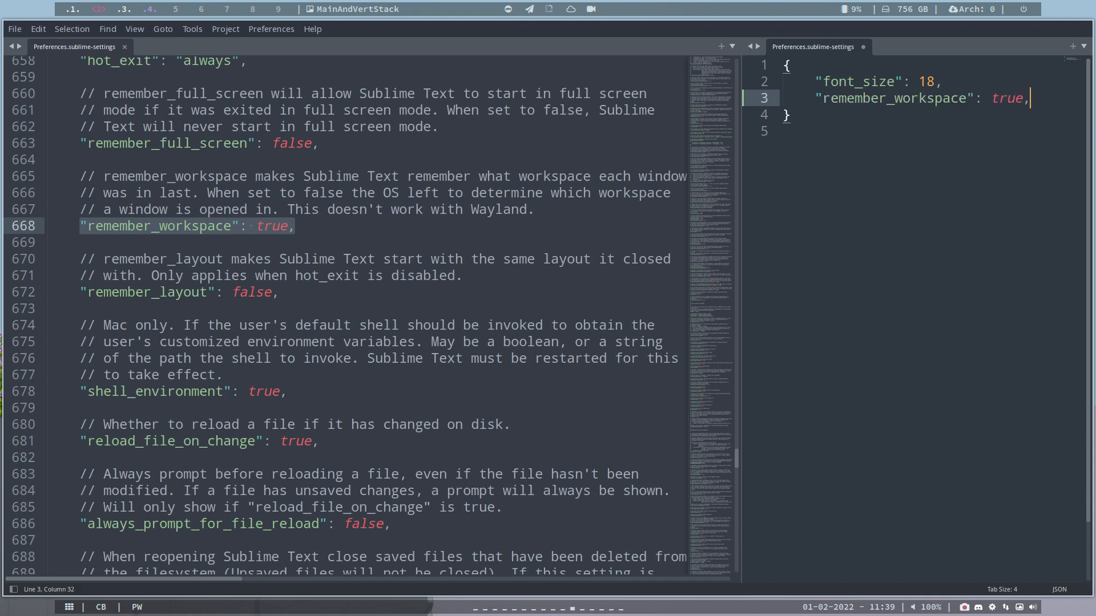
double_click(1007, 98)
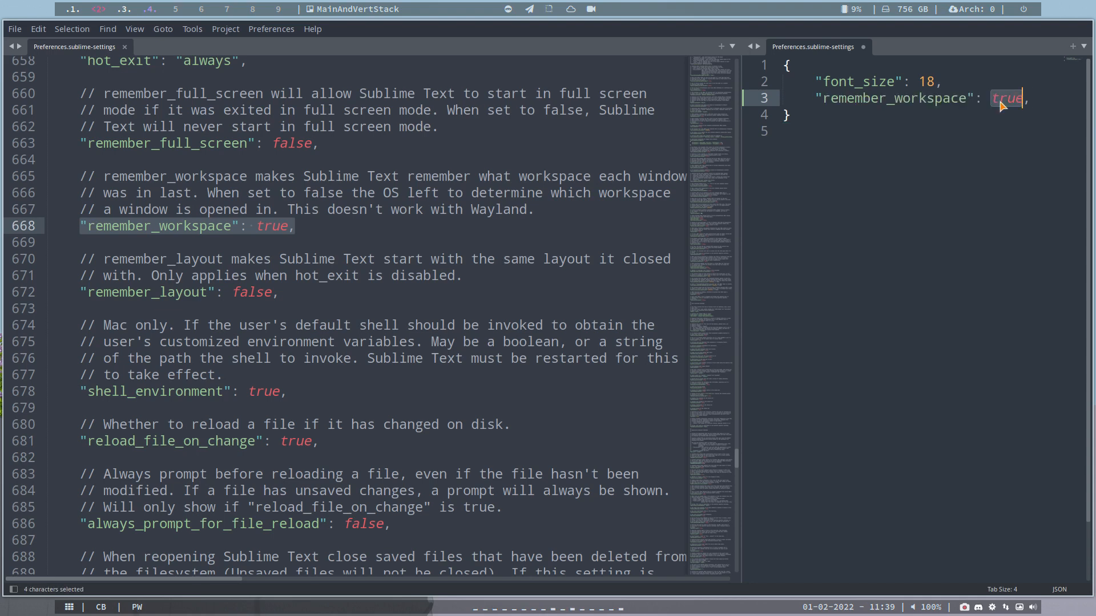
text(false)
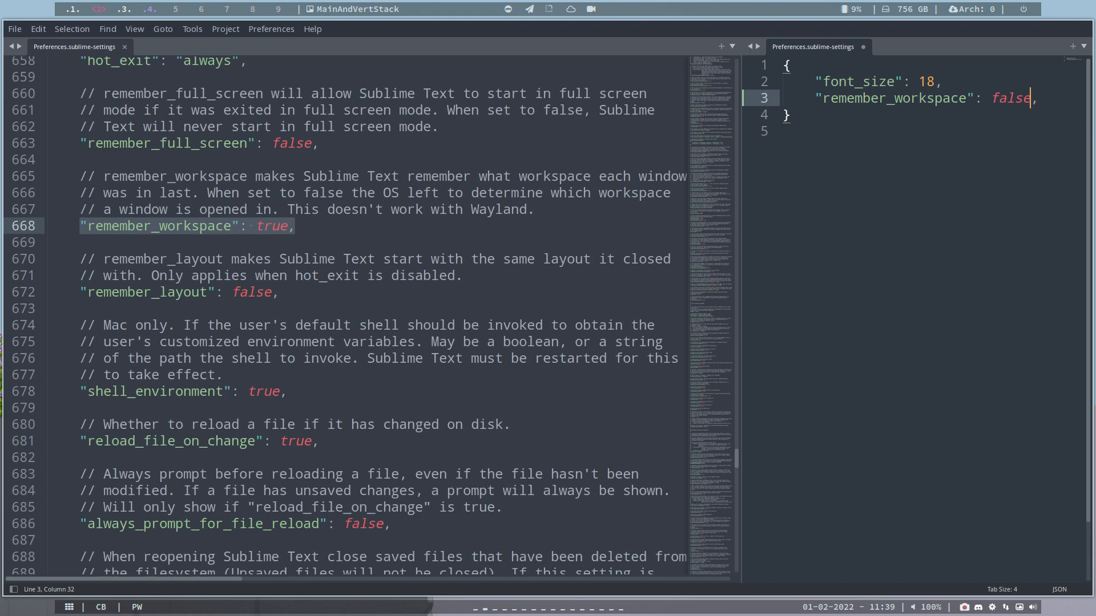
key(ctrl+s)
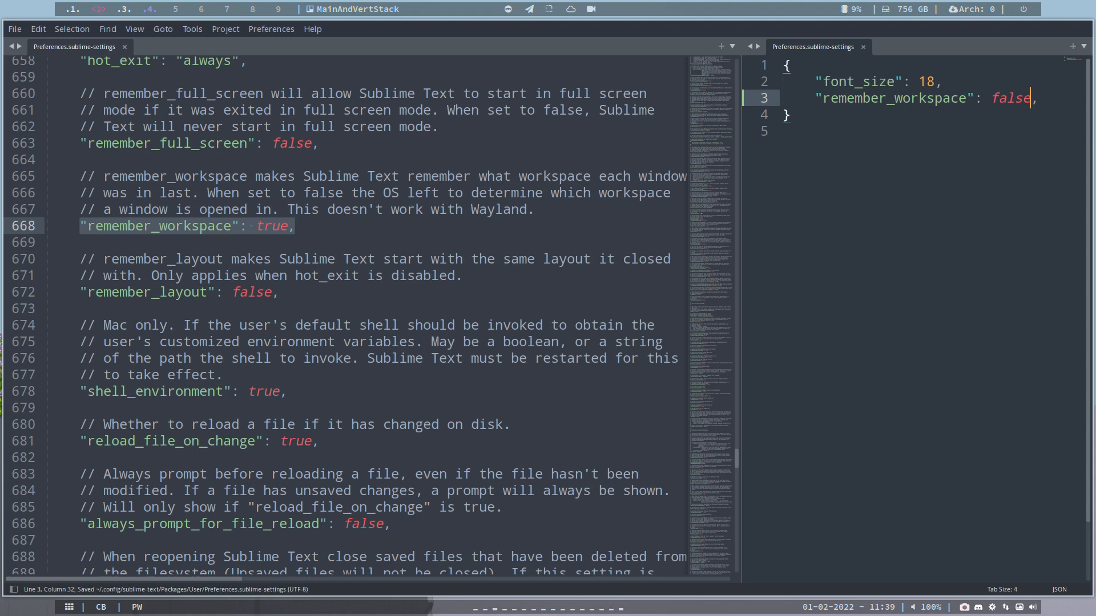
mouse_move(999, 105)
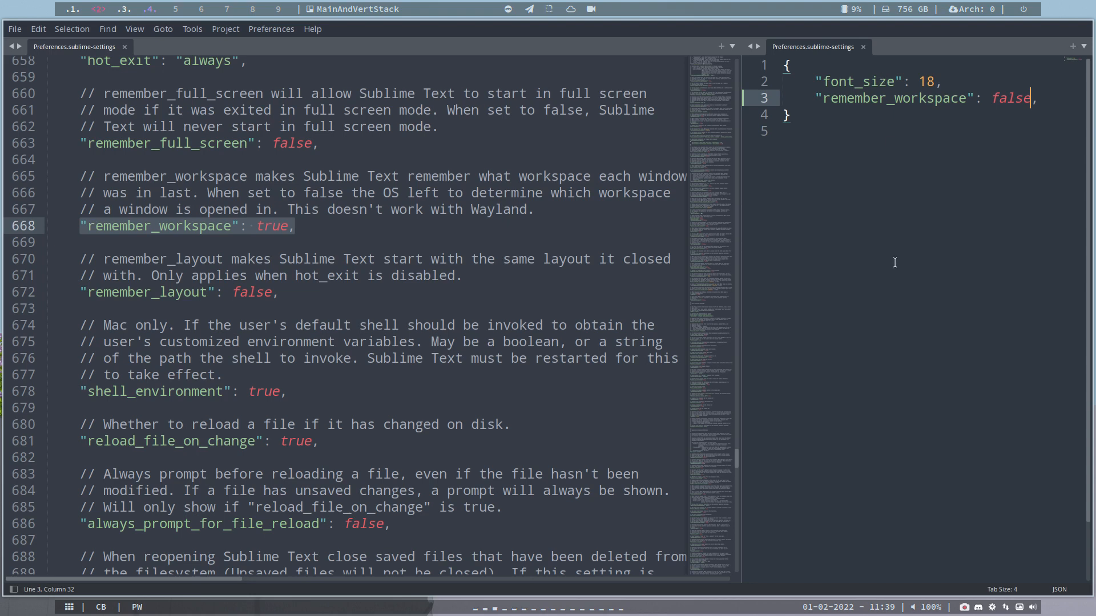
key(ctrl+s)
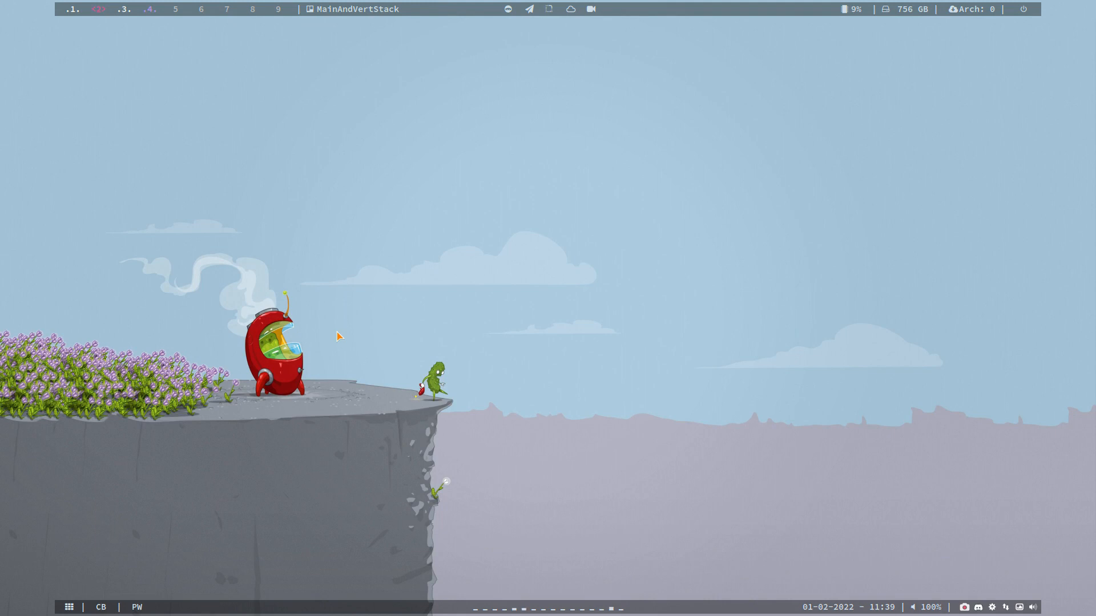
Step: Relaunch Sublime Text via the launcher ('sub') and open View > Layout
text(sub)
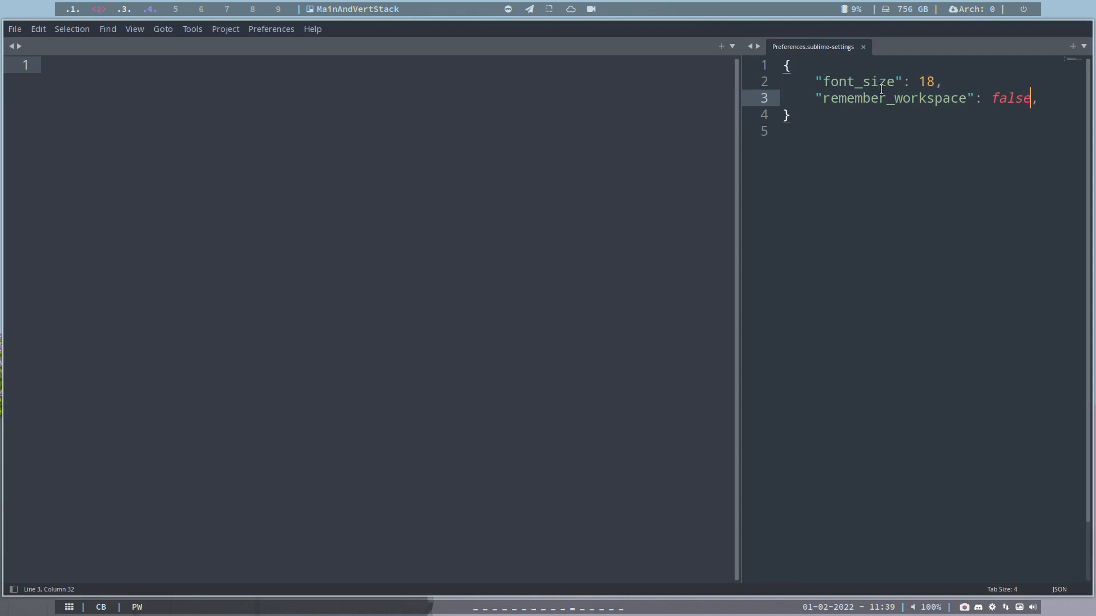
mouse_move(155, 35)
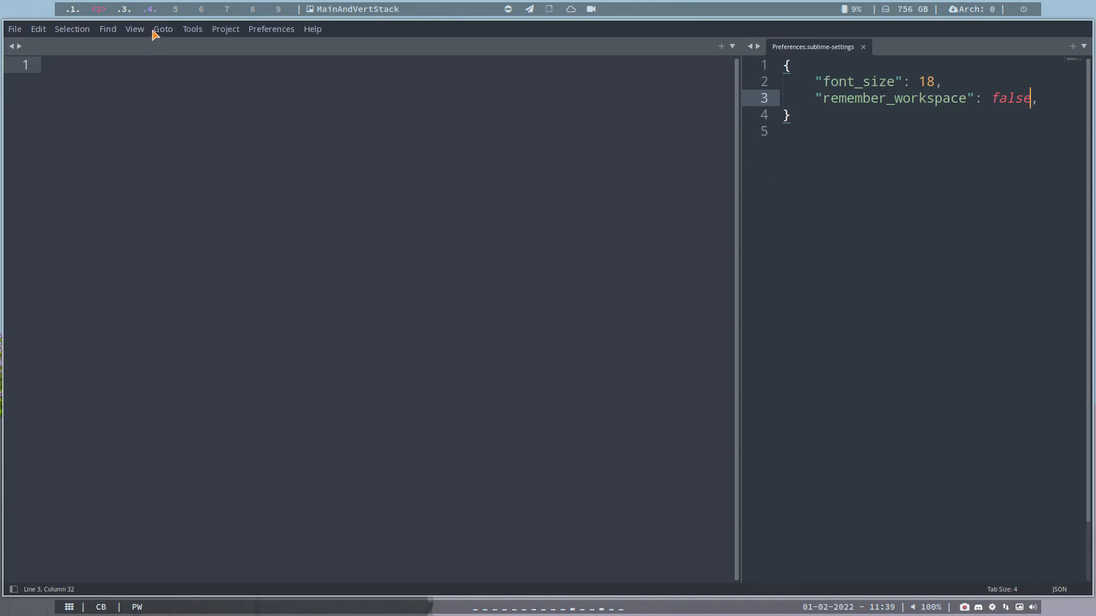
click(134, 28)
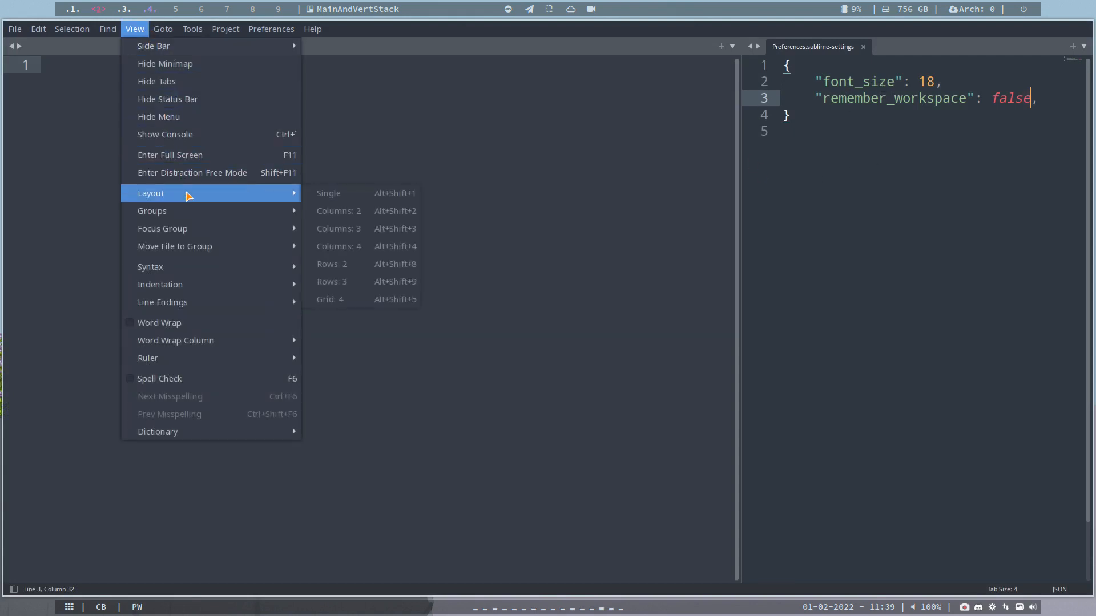
click(328, 193)
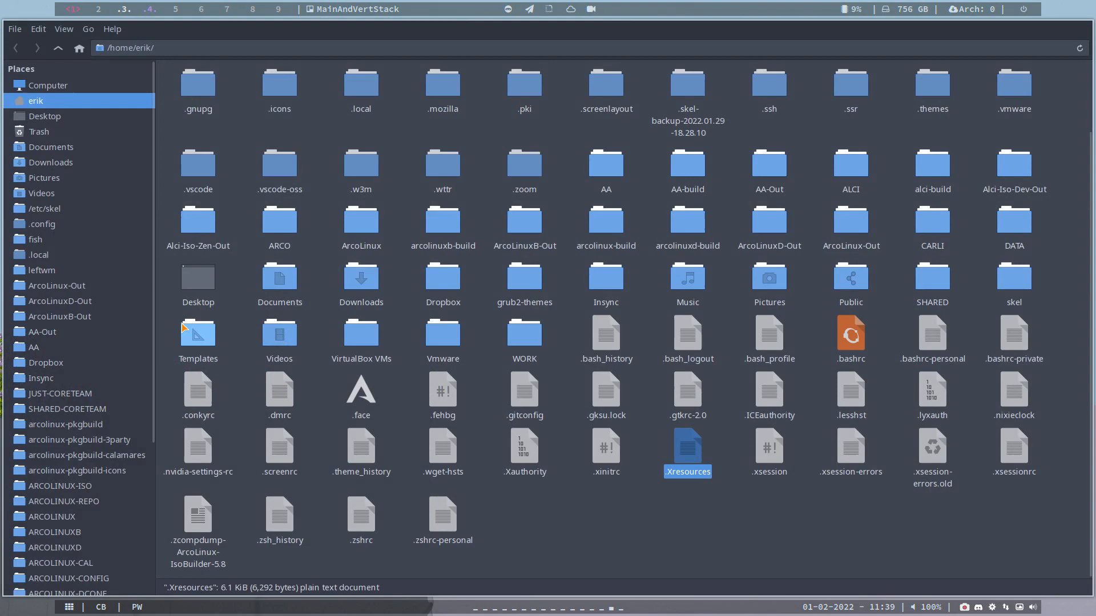
mouse_move(687, 452)
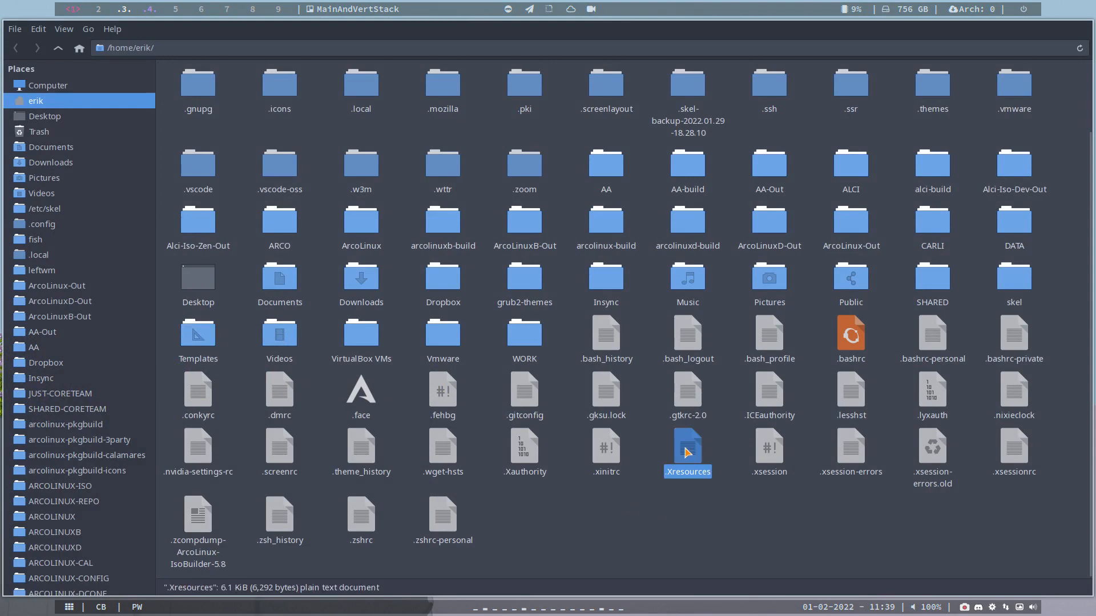
Step: Open .Xresources from Thunar's home folder in Sublime Text
double_click(687, 452)
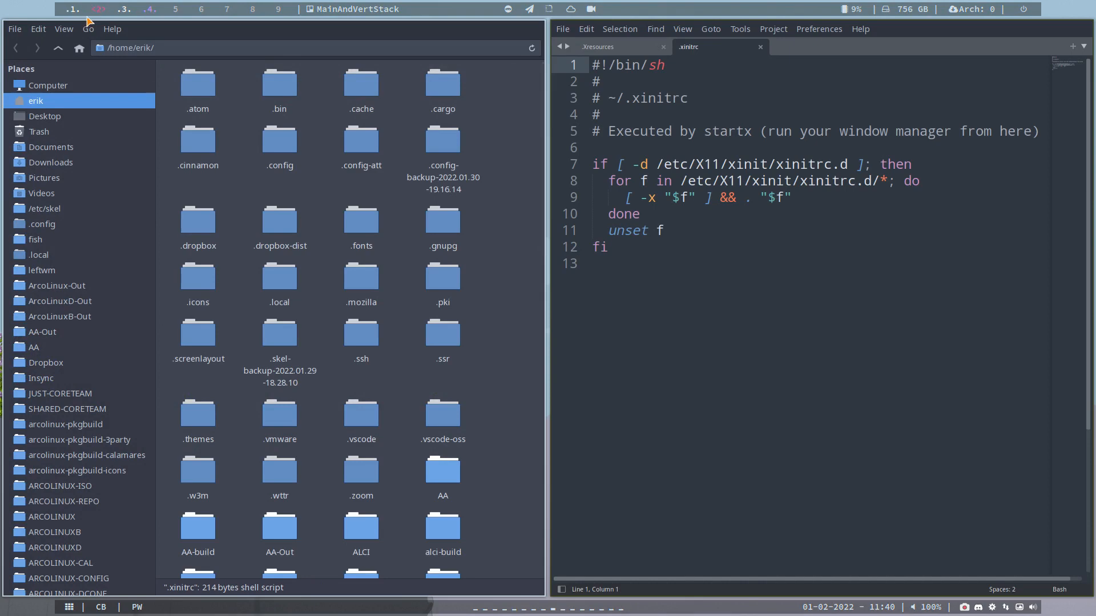
mouse_move(185, 10)
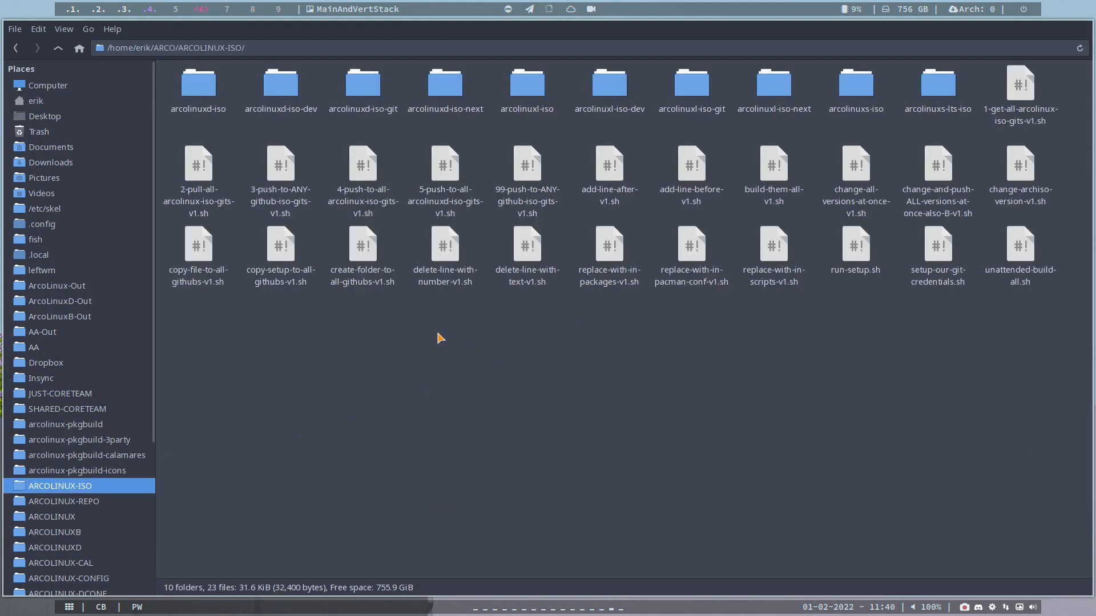
Step: Select the 5-push-to-all-arcolinuxd-iso-gits-v1.sh script in the ARCOLINUX-ISO folder
click(445, 168)
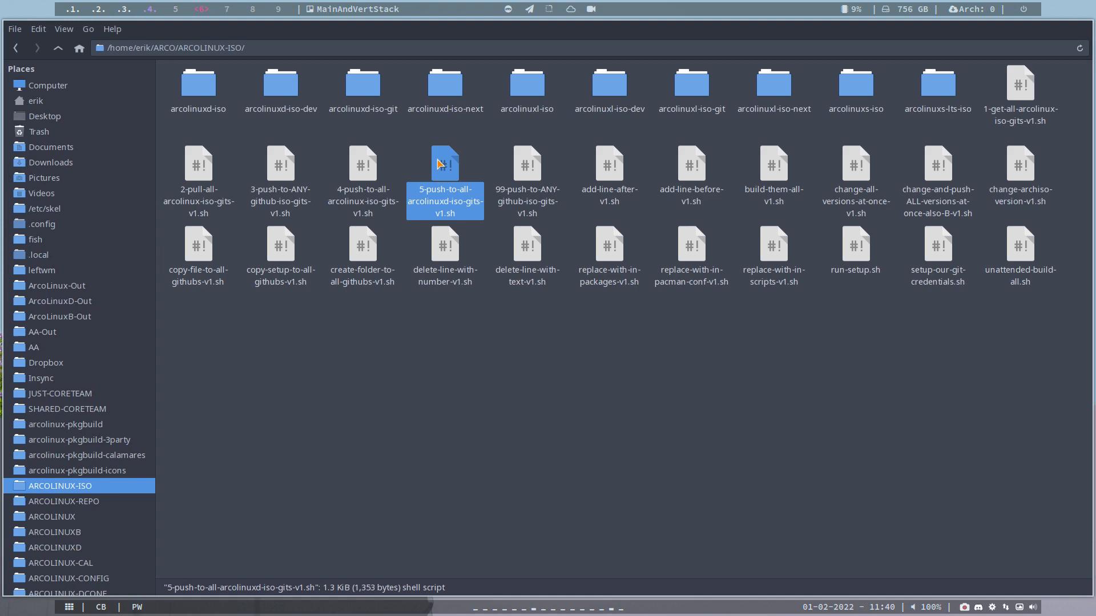
mouse_move(436, 330)
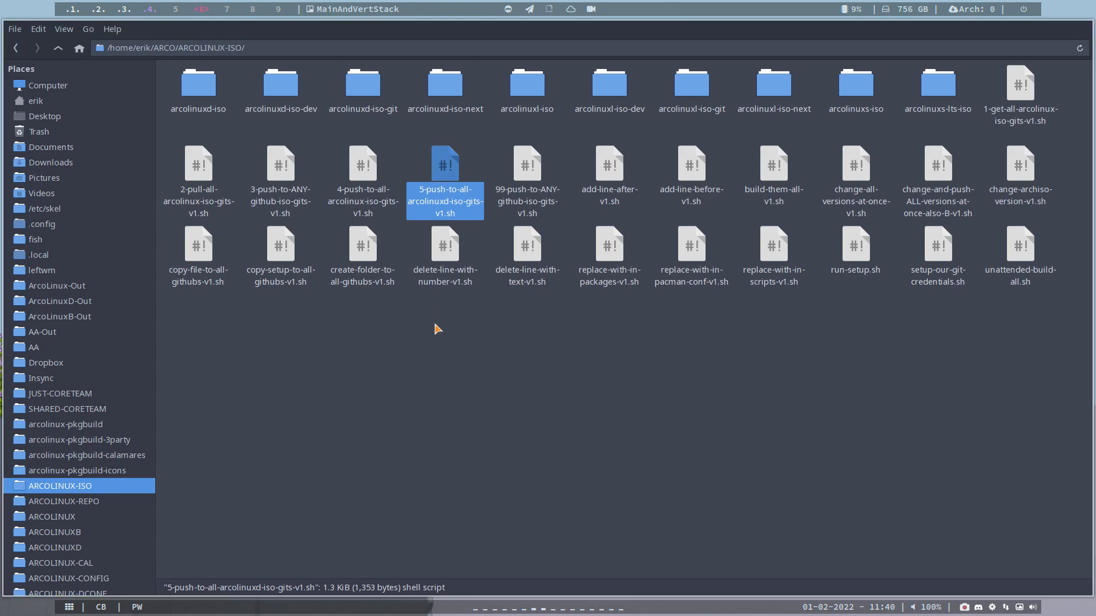
mouse_move(174, 41)
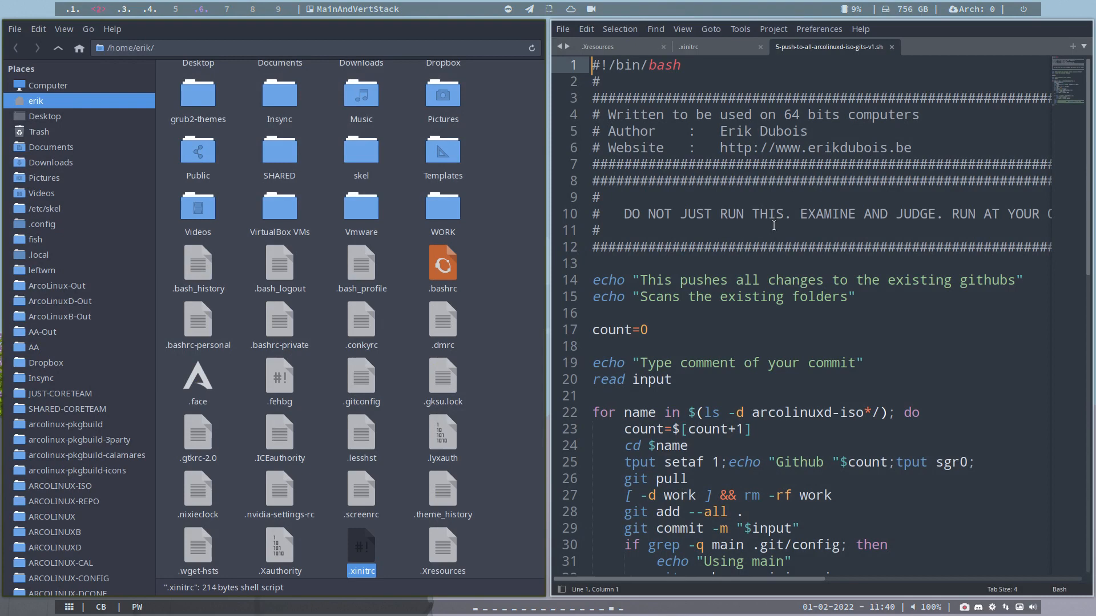
mouse_move(97, 9)
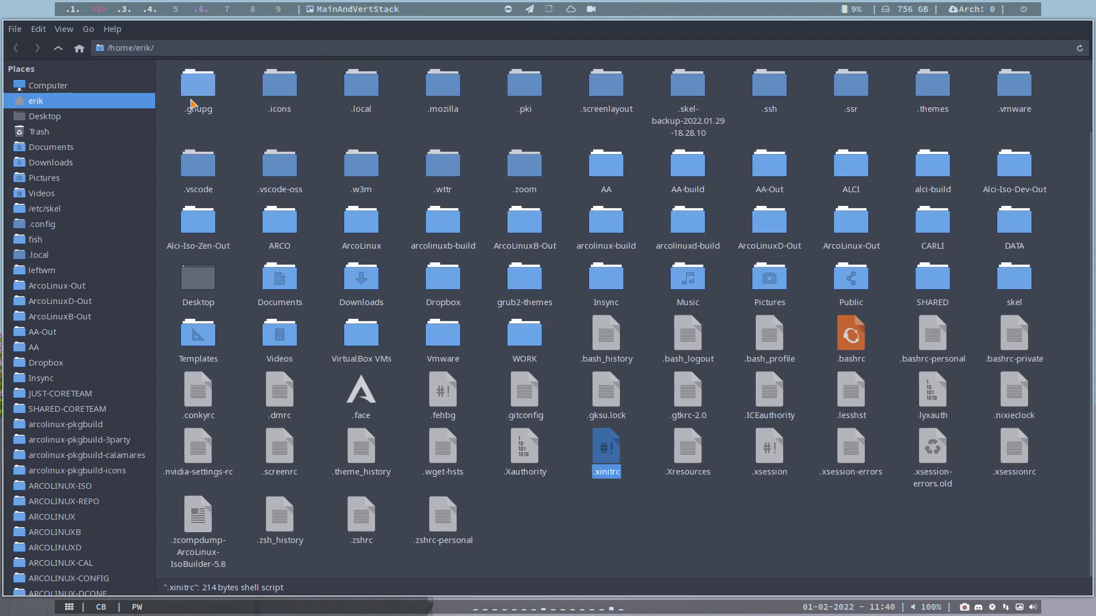
mouse_move(191, 98)
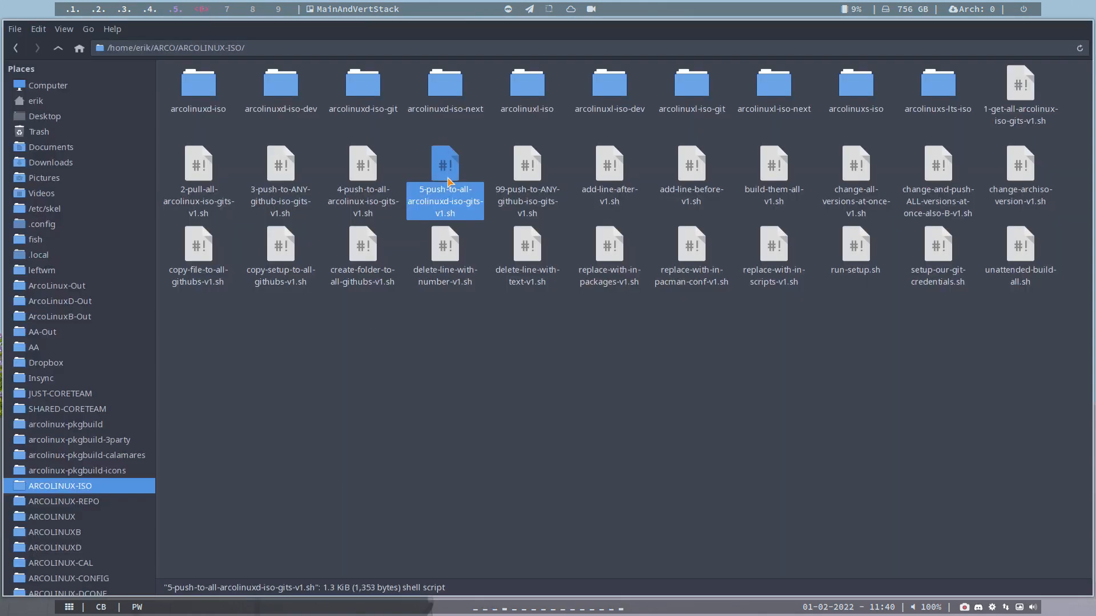
Step: Open the arcolinuxd push script from ARCOLINUX-ISO, then .Xresources from Home, in Sublime Text
double_click(445, 165)
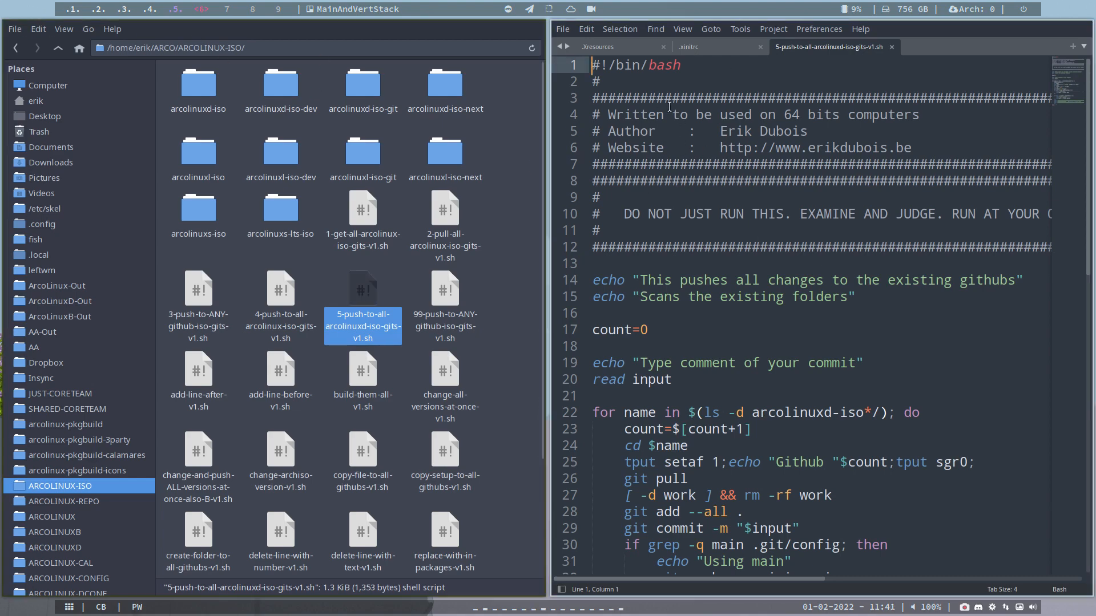
click(35, 100)
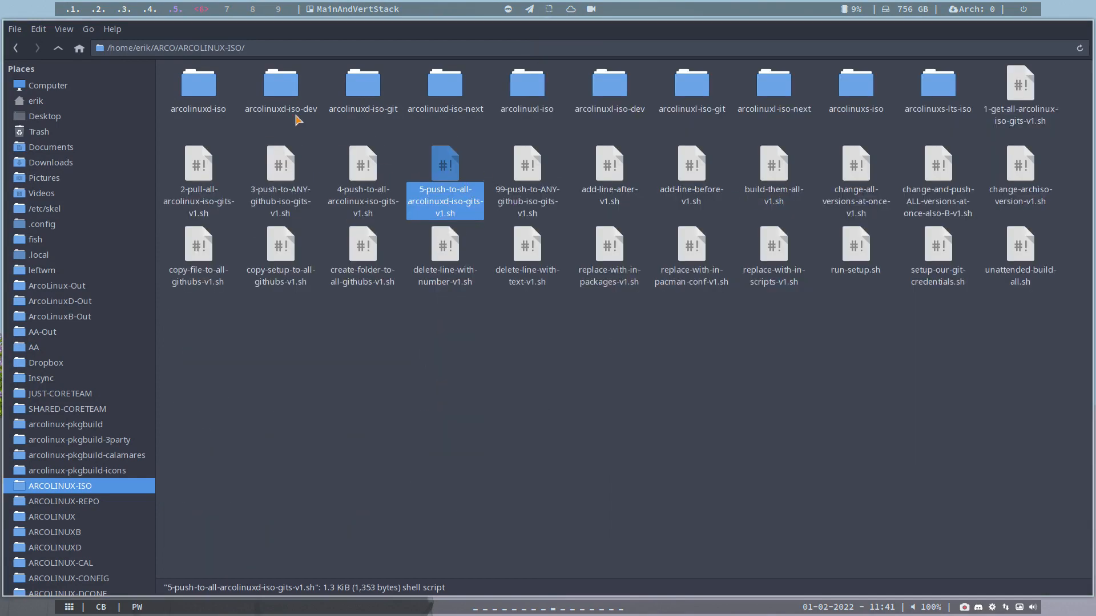
click(33, 100)
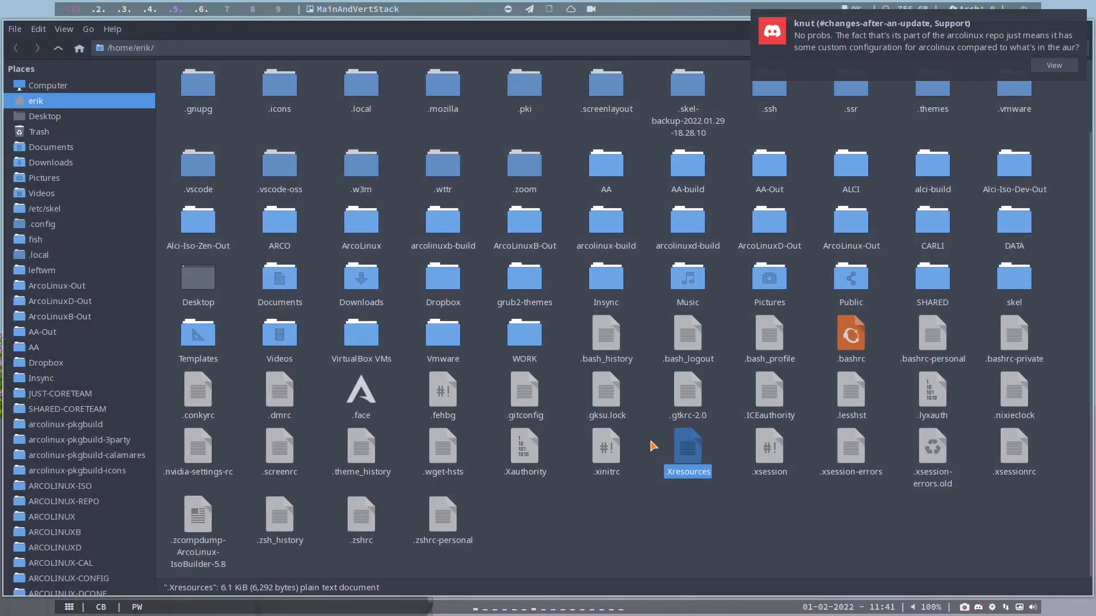
double_click(685, 452)
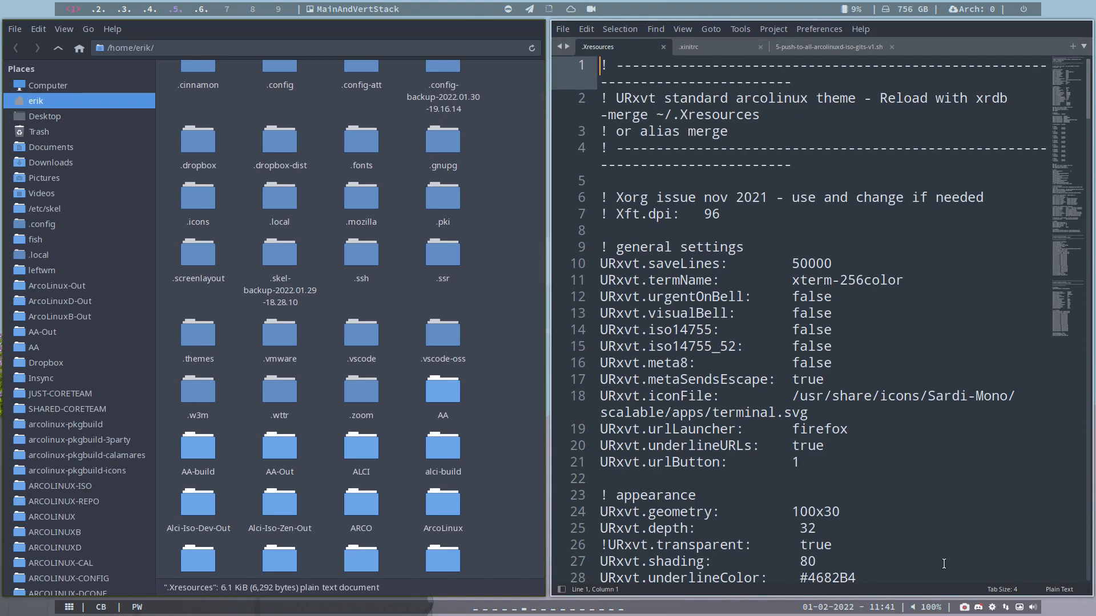
mouse_move(791, 248)
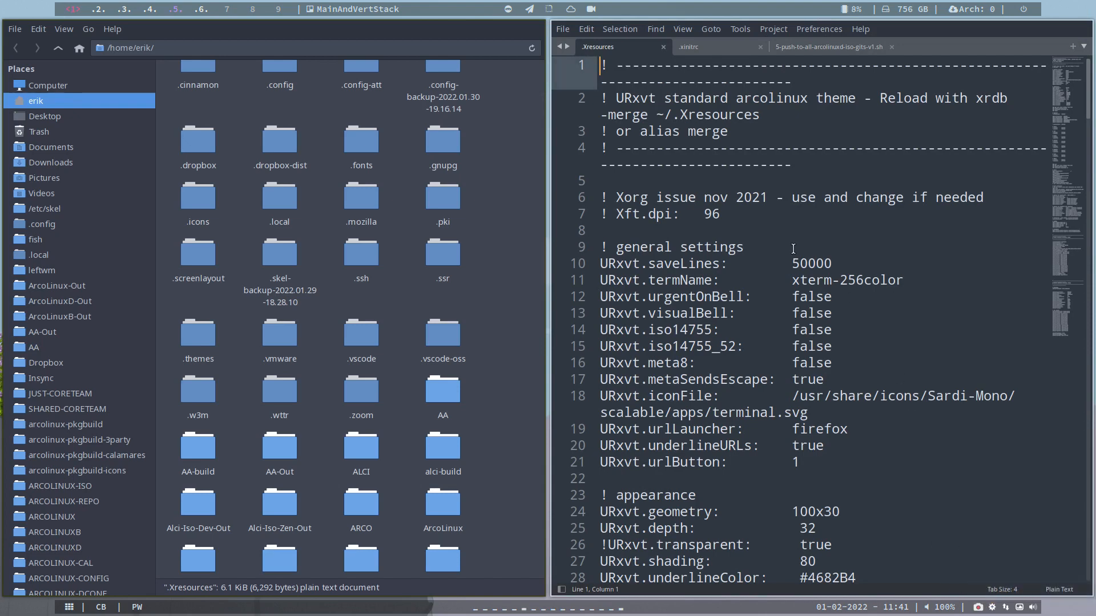
mouse_move(741, 41)
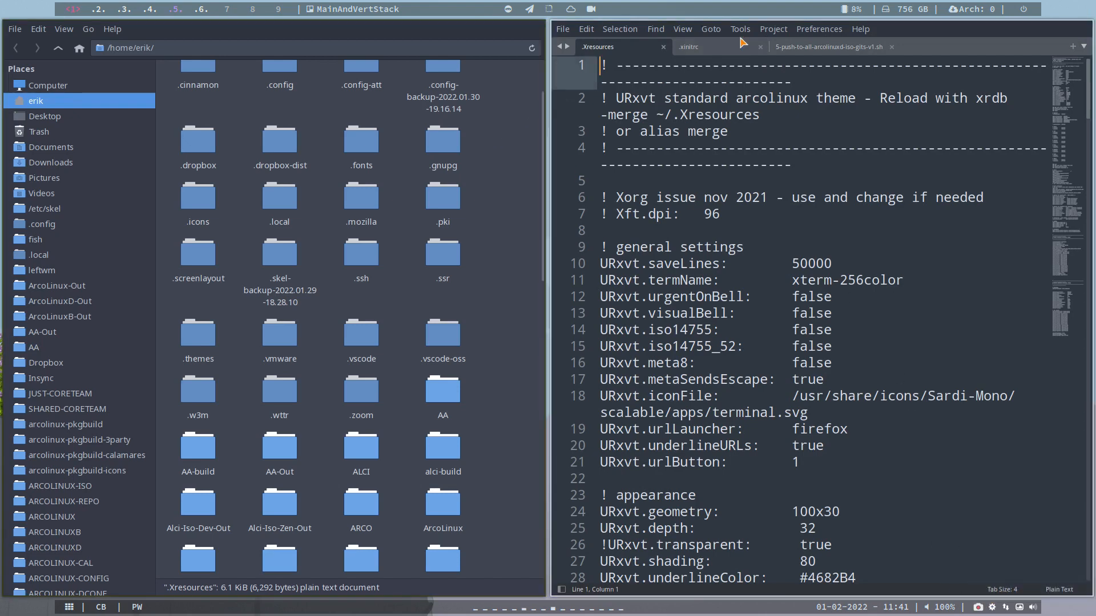